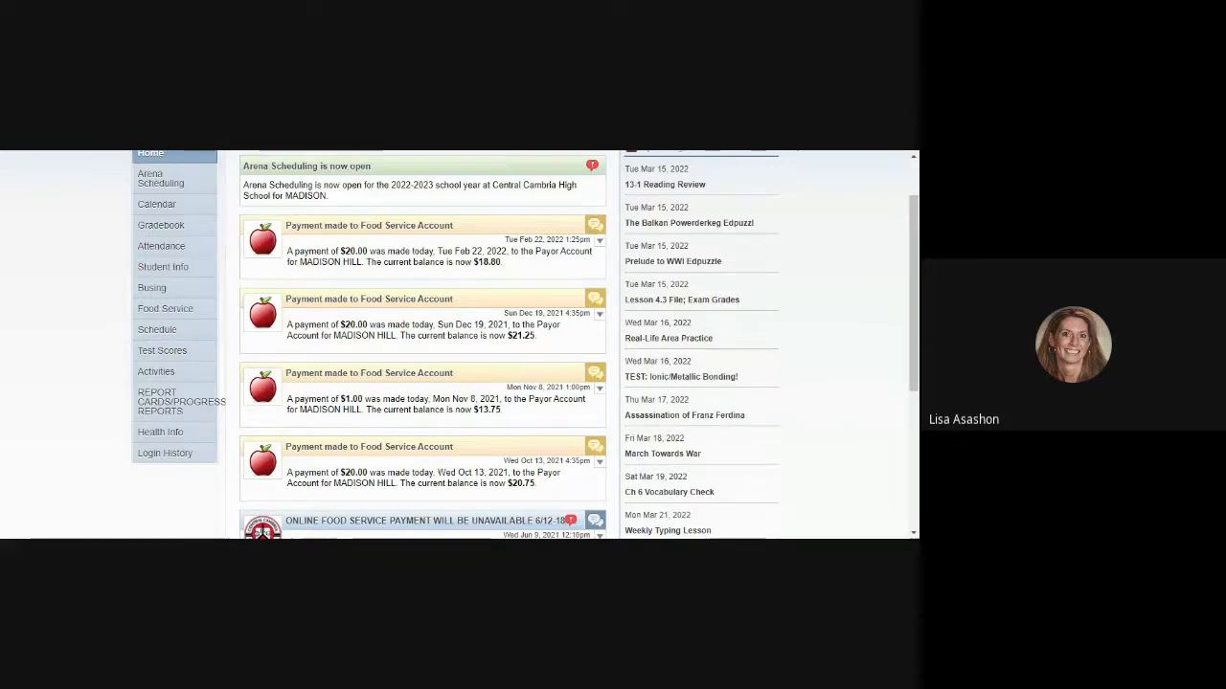
{"action": "mouse_move", "coordinate": [161, 178]}
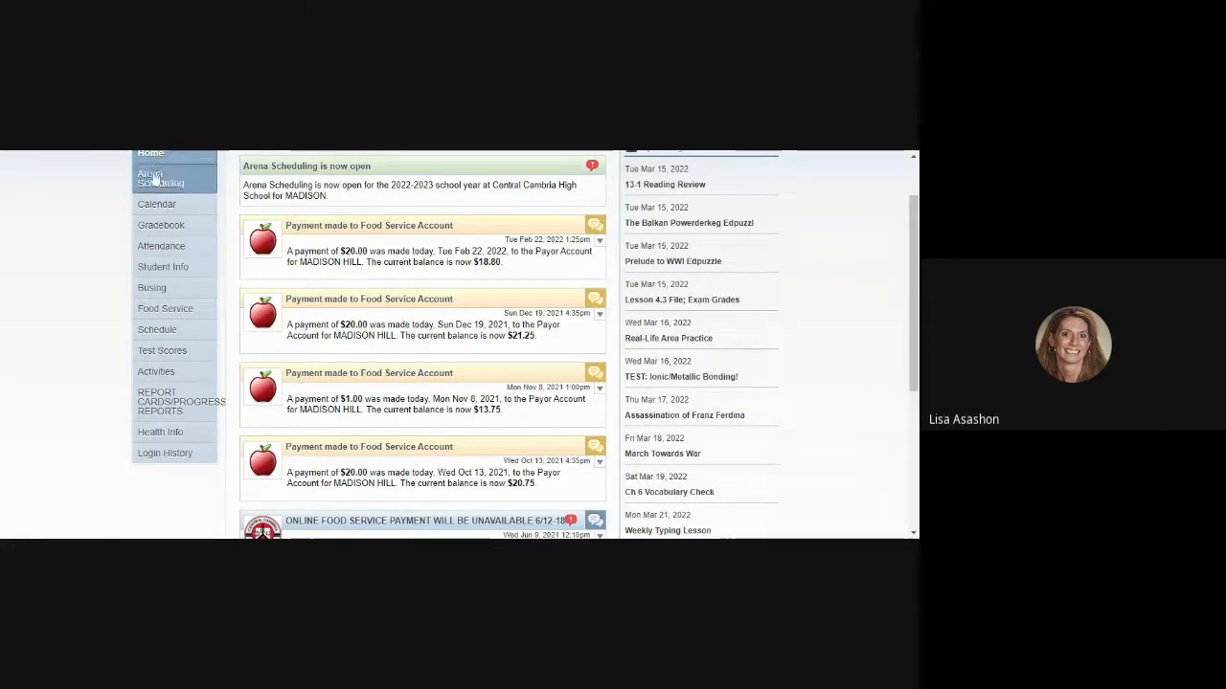
{"action": "mouse_move", "coordinate": [157, 203]}
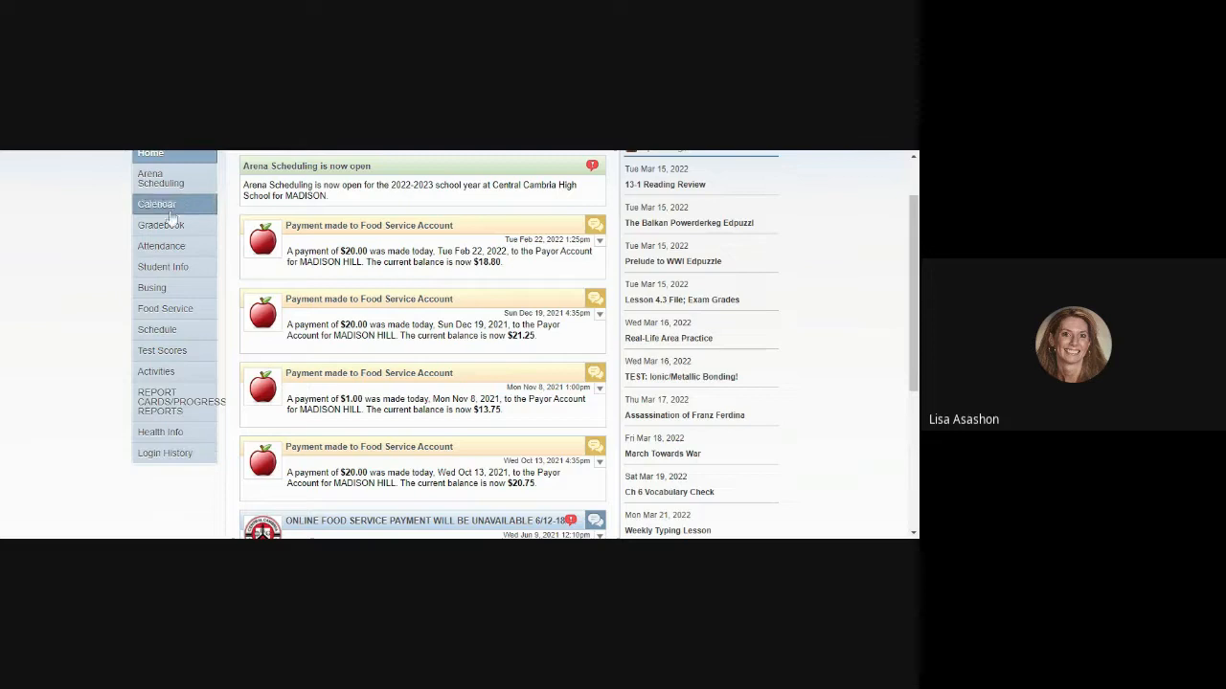
Enter Arena Scheduling for Central Cambria High School 2022-23 from the sidebar
{"action": "left_click", "coordinate": [161, 178]}
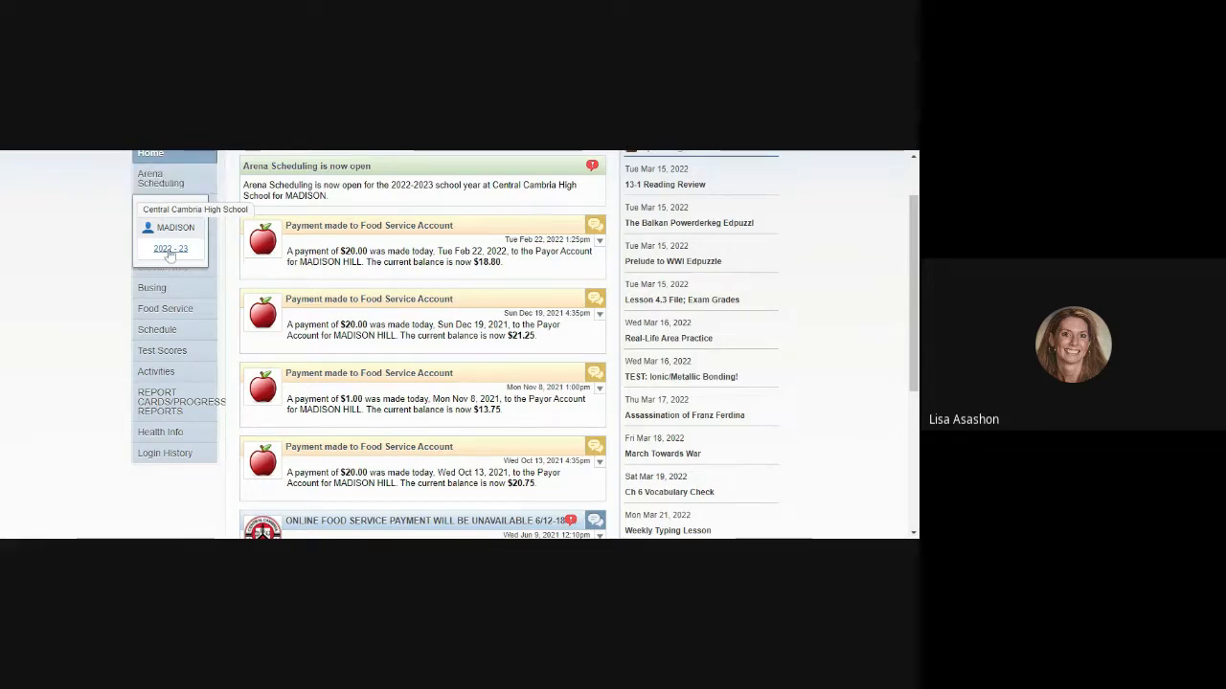
{"action": "left_click", "coordinate": [168, 249]}
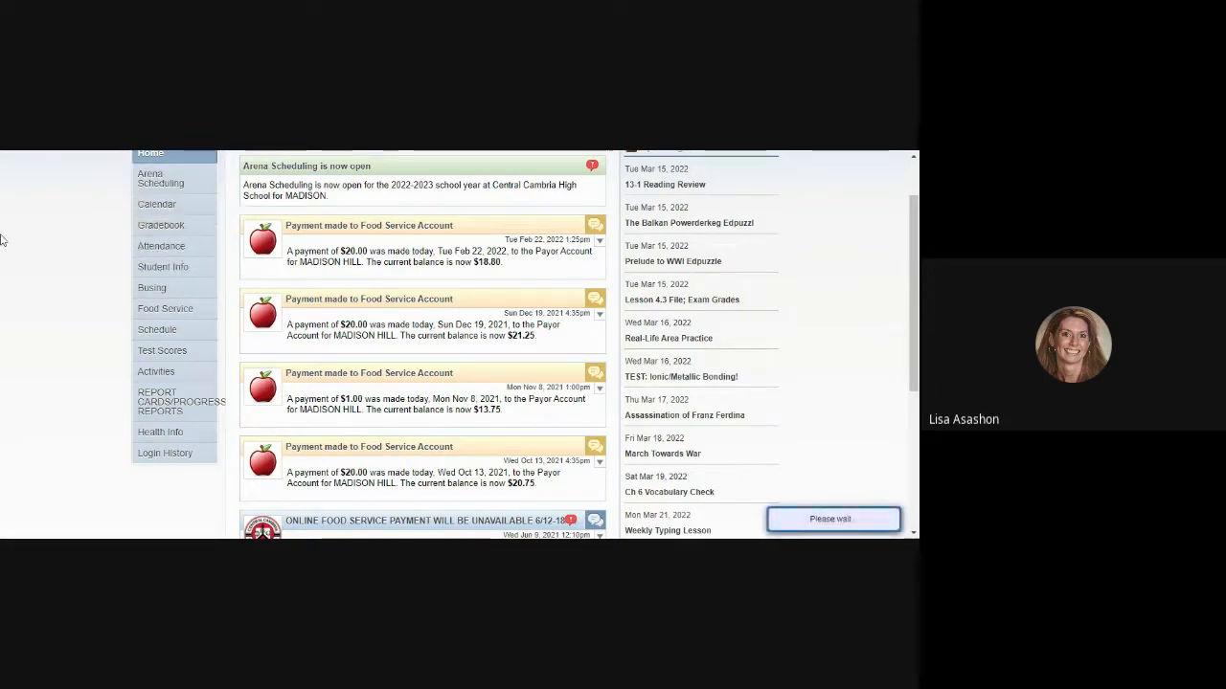
Load the Arena Scheduling course table and look down its seats, periods and teachers
{"action": "left_click", "coordinate": [161, 178]}
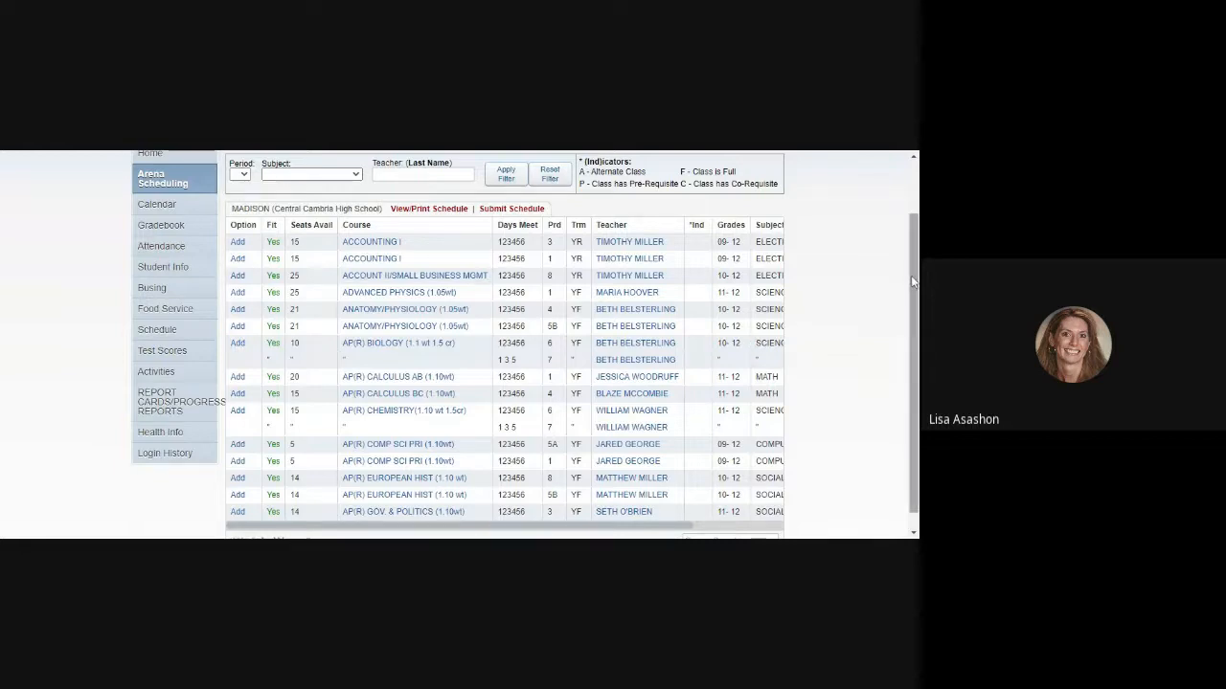
{"action": "scroll", "scroll_direction": "down", "scroll_amount": 3}
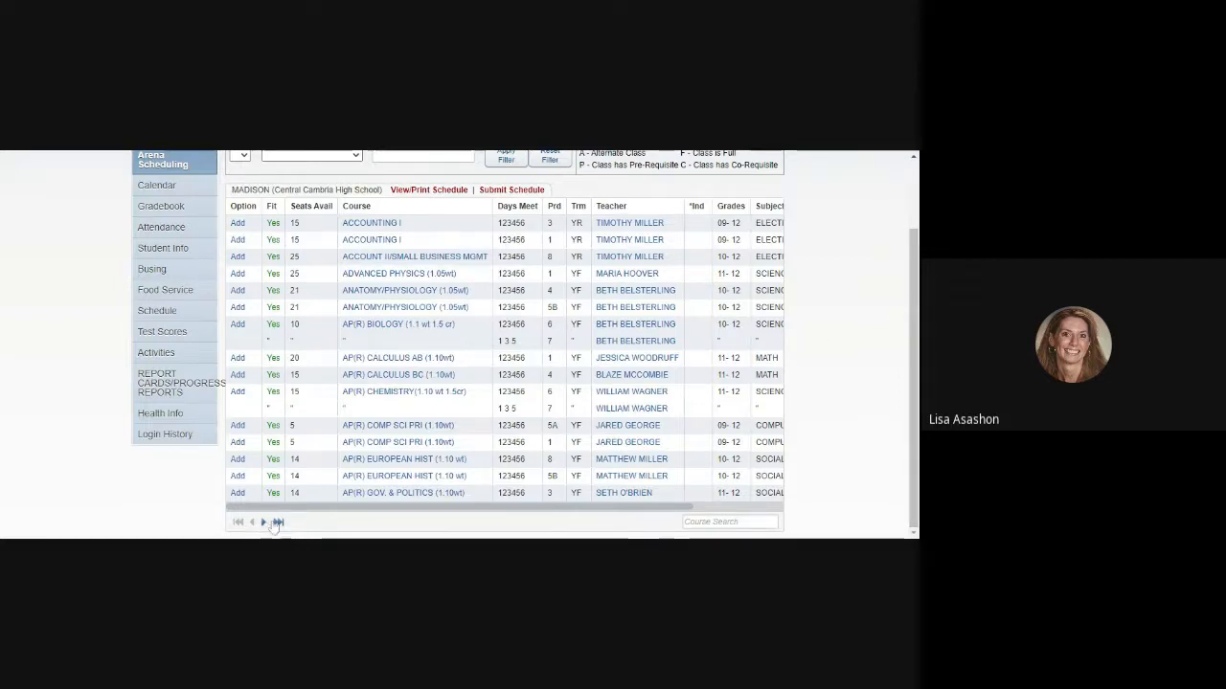
{"action": "mouse_move", "coordinate": [330, 491]}
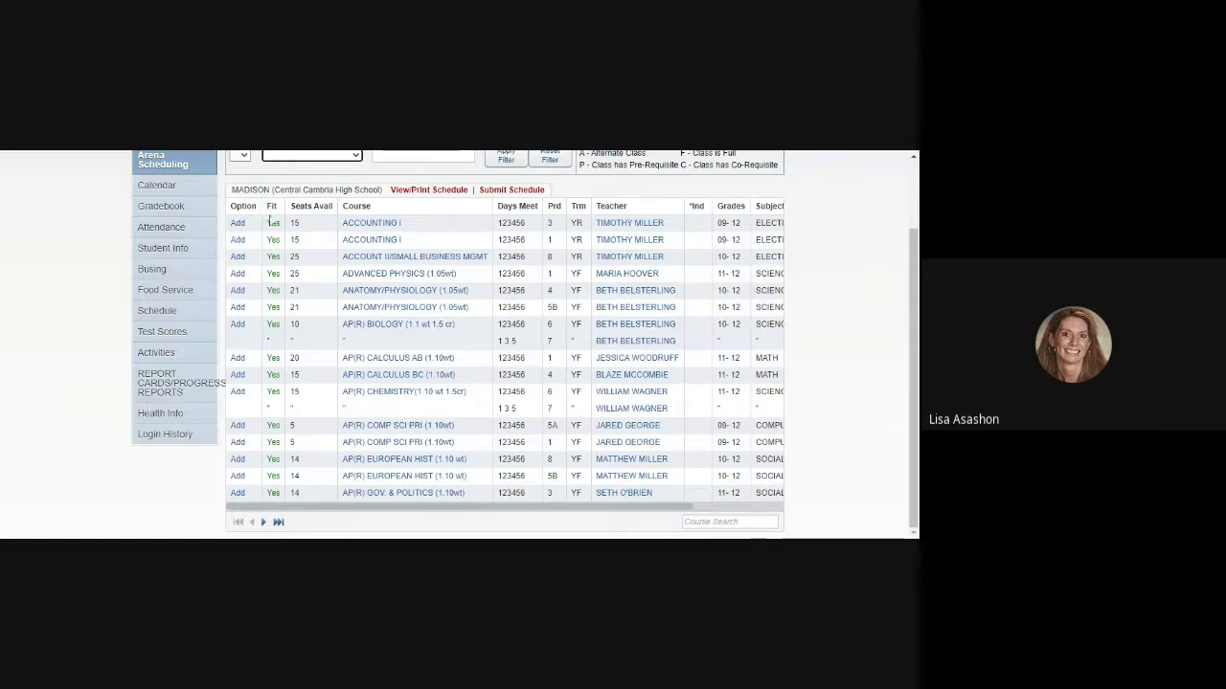
{"action": "mouse_move", "coordinate": [270, 280]}
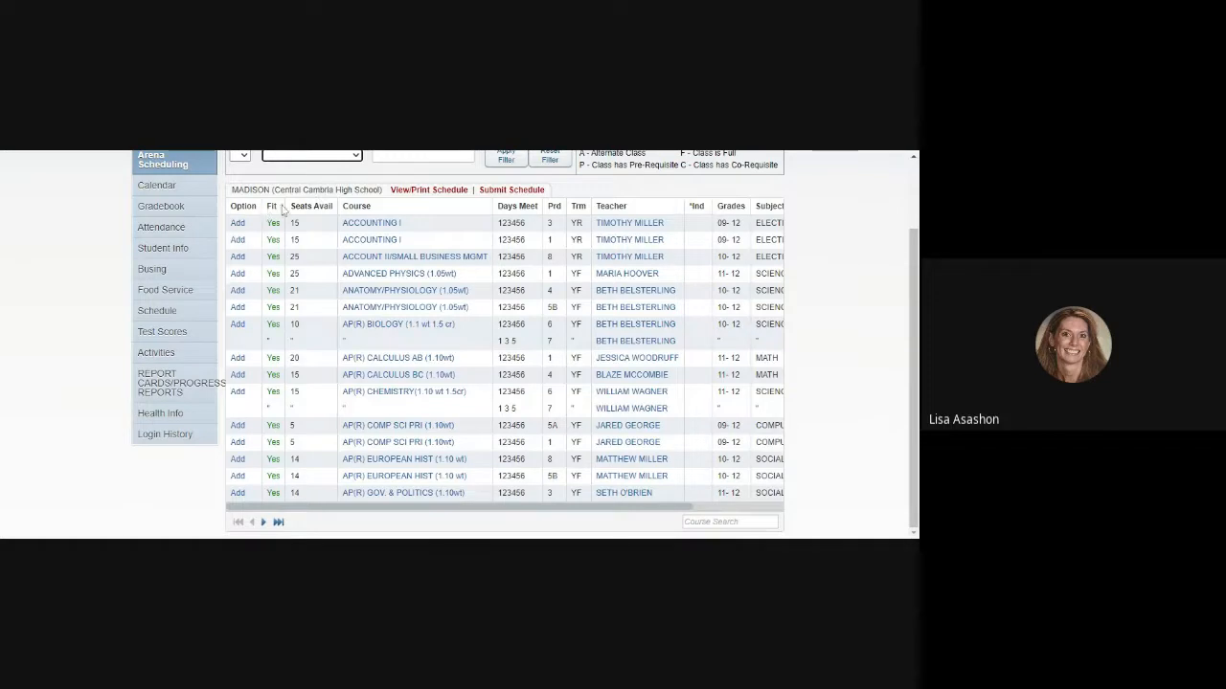
{"action": "mouse_move", "coordinate": [295, 222]}
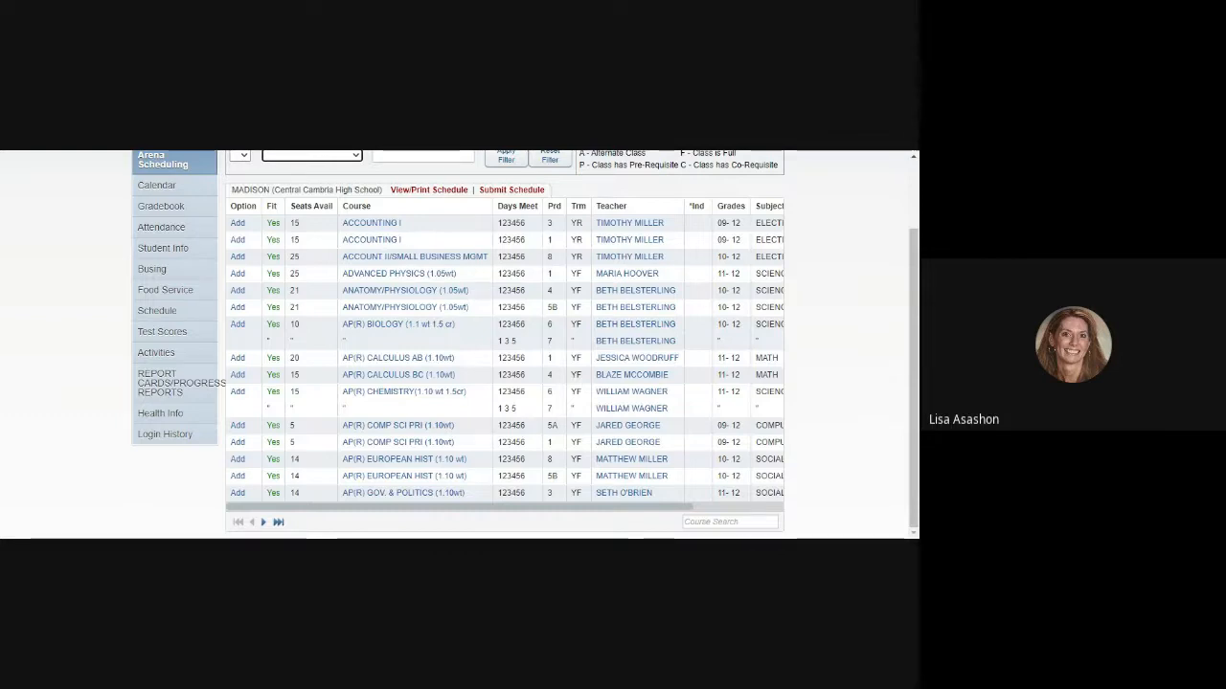
{"action": "mouse_move", "coordinate": [310, 222]}
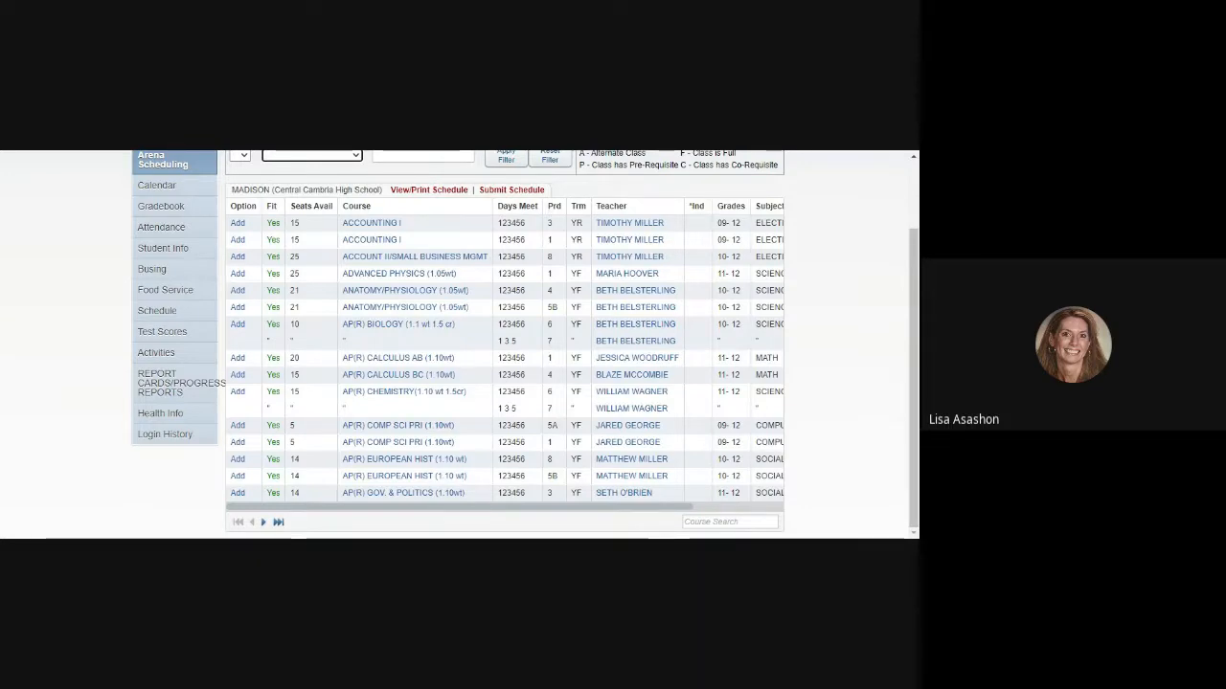
{"action": "mouse_move", "coordinate": [556, 222]}
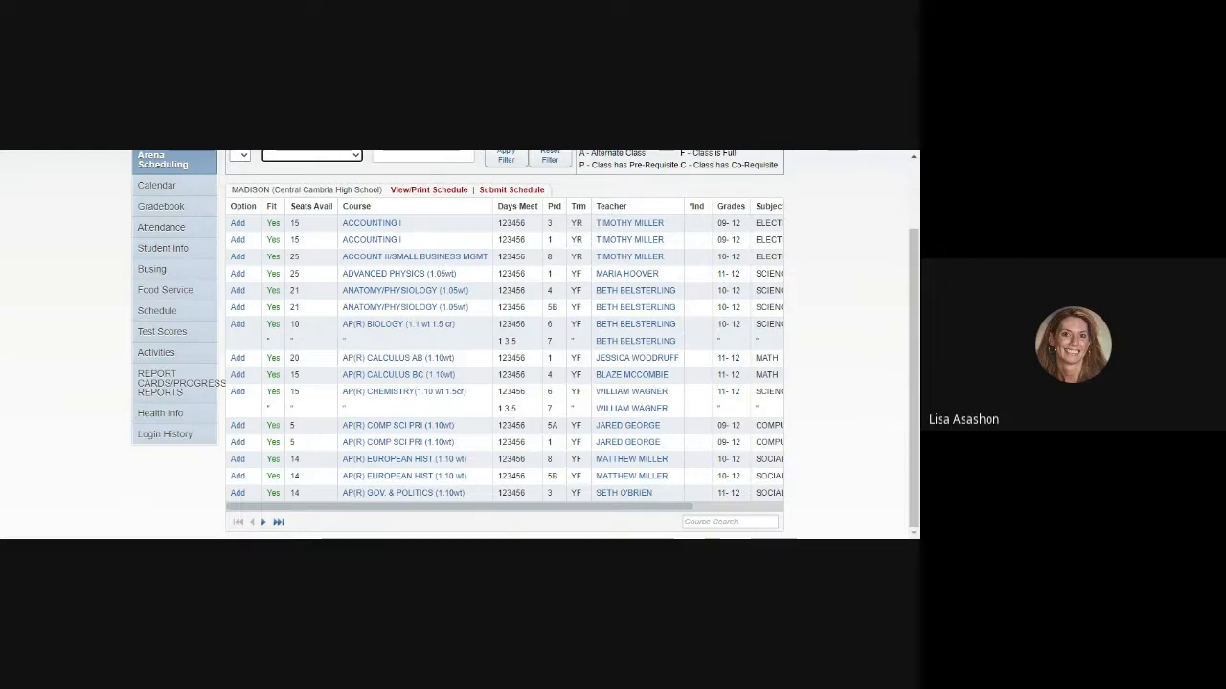
{"action": "mouse_move", "coordinate": [586, 276]}
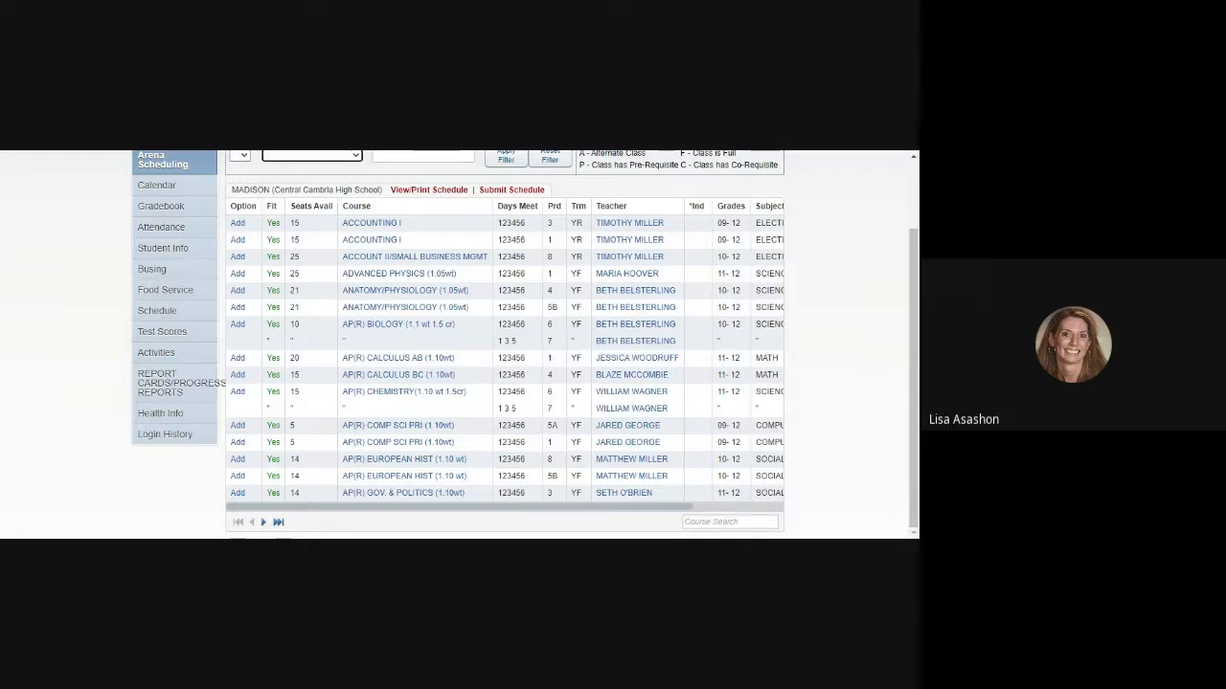
{"action": "mouse_move", "coordinate": [643, 300]}
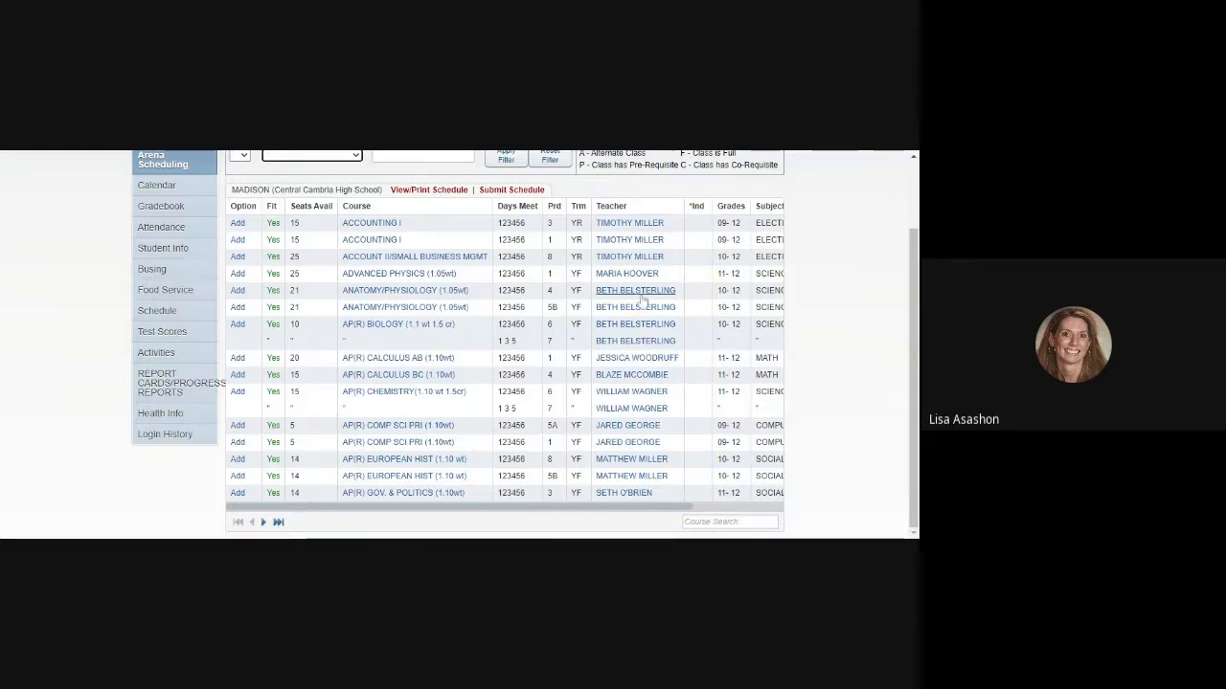
{"action": "mouse_move", "coordinate": [634, 222]}
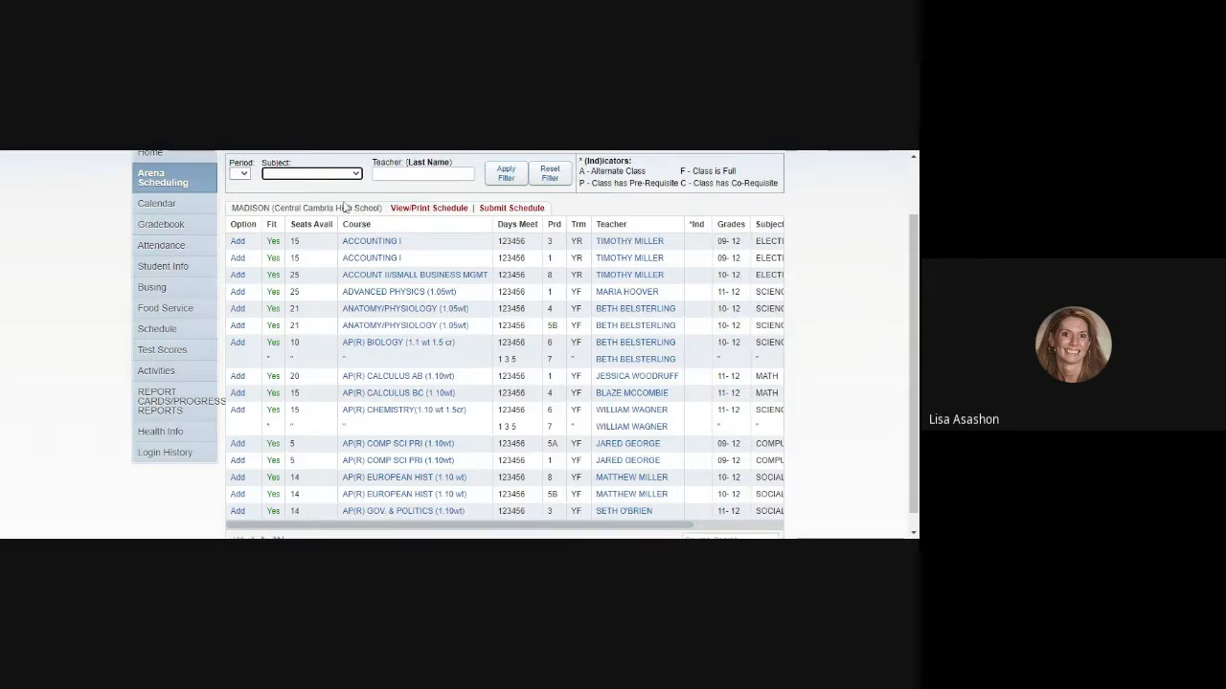
{"action": "mouse_move", "coordinate": [345, 207]}
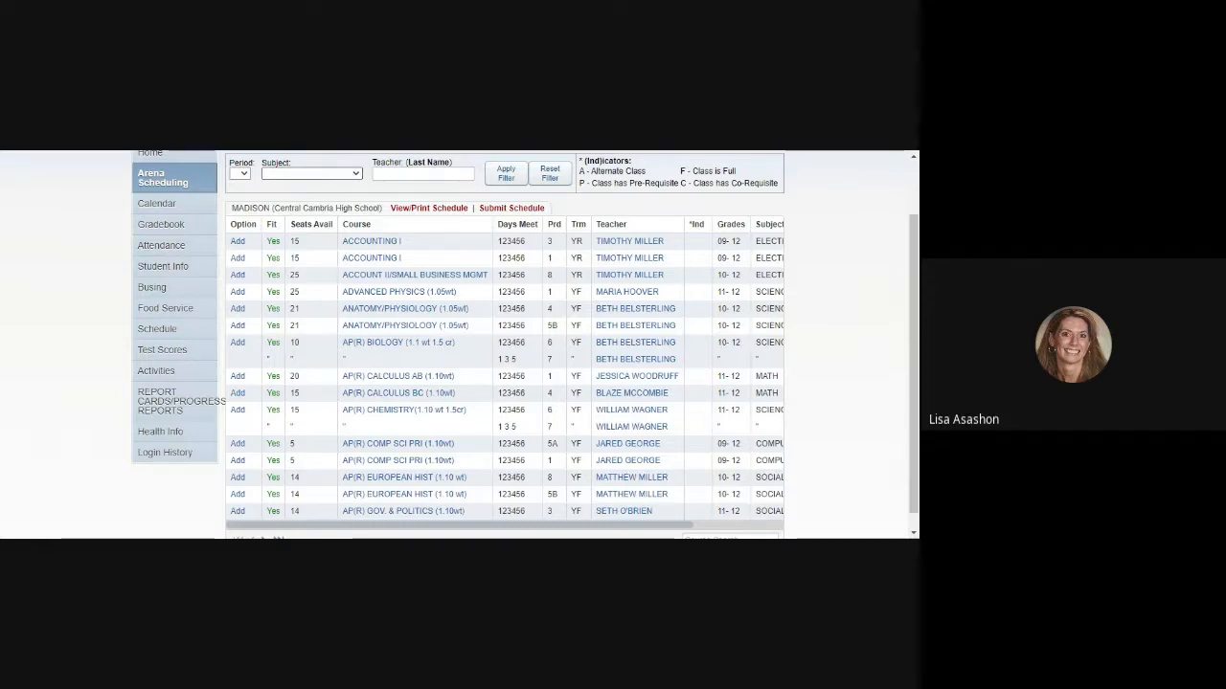
Filter the course list to SOCIAL STUDIES and scroll to the CIVICS/GOVERNMENT rows
{"action": "left_click", "coordinate": [310, 173]}
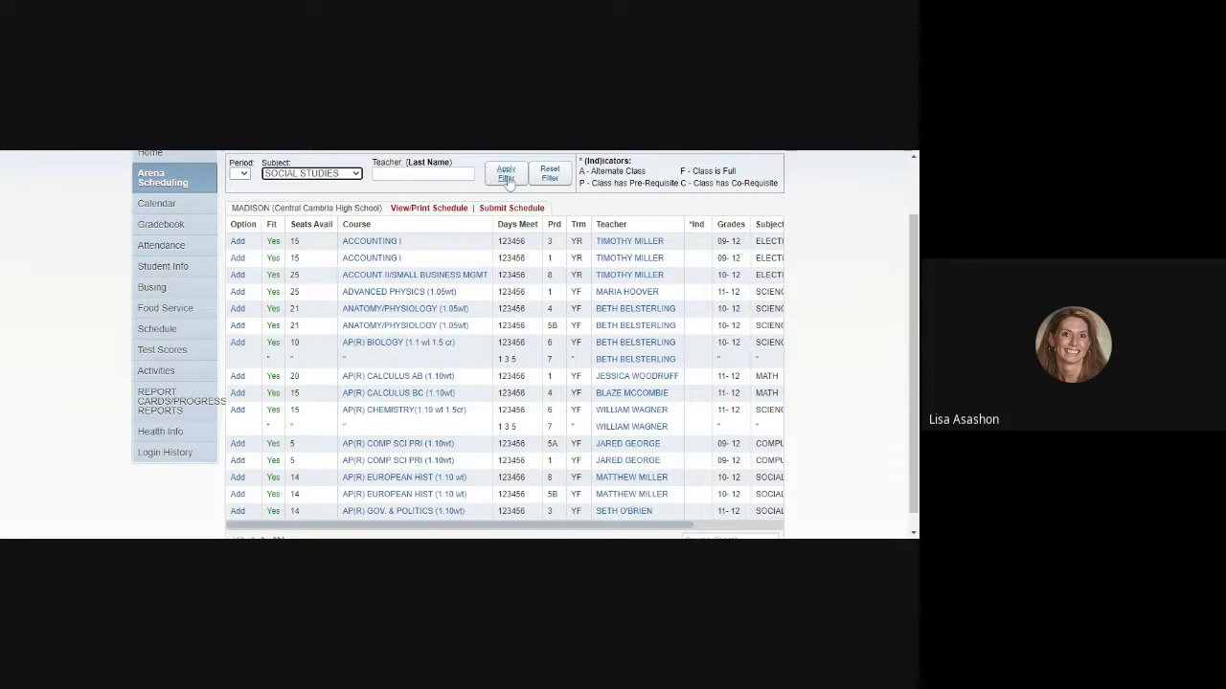
{"action": "left_click", "coordinate": [506, 173]}
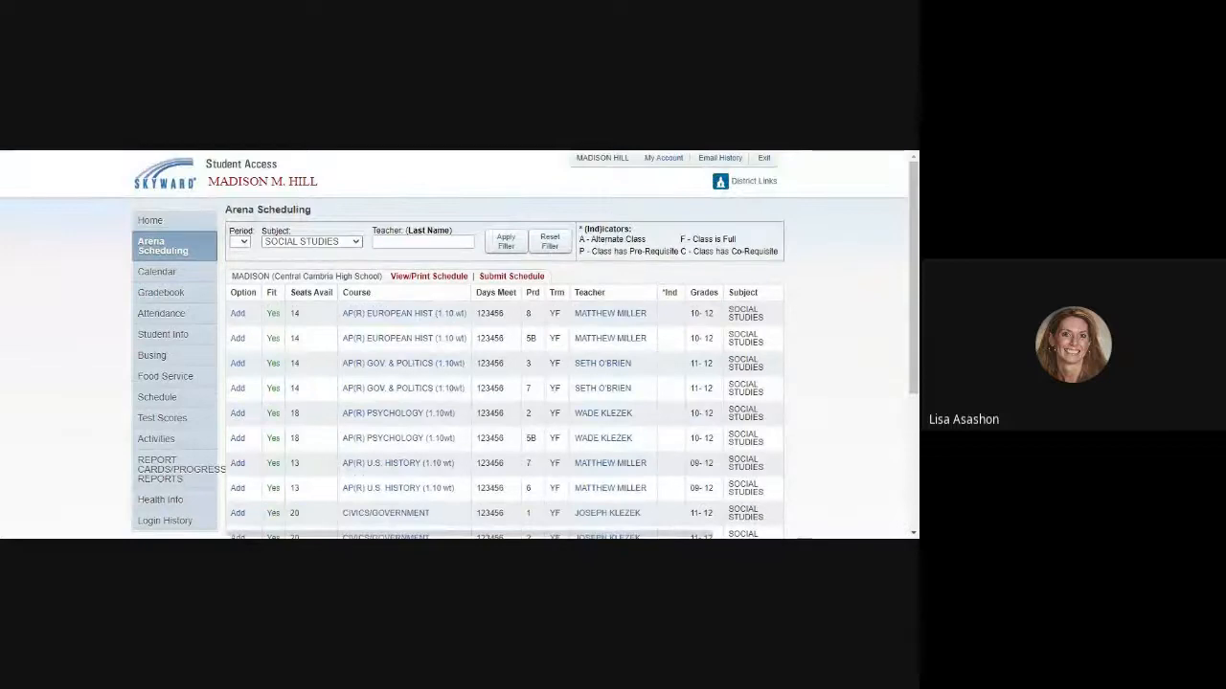
{"action": "scroll", "scroll_direction": "down", "scroll_amount": 3}
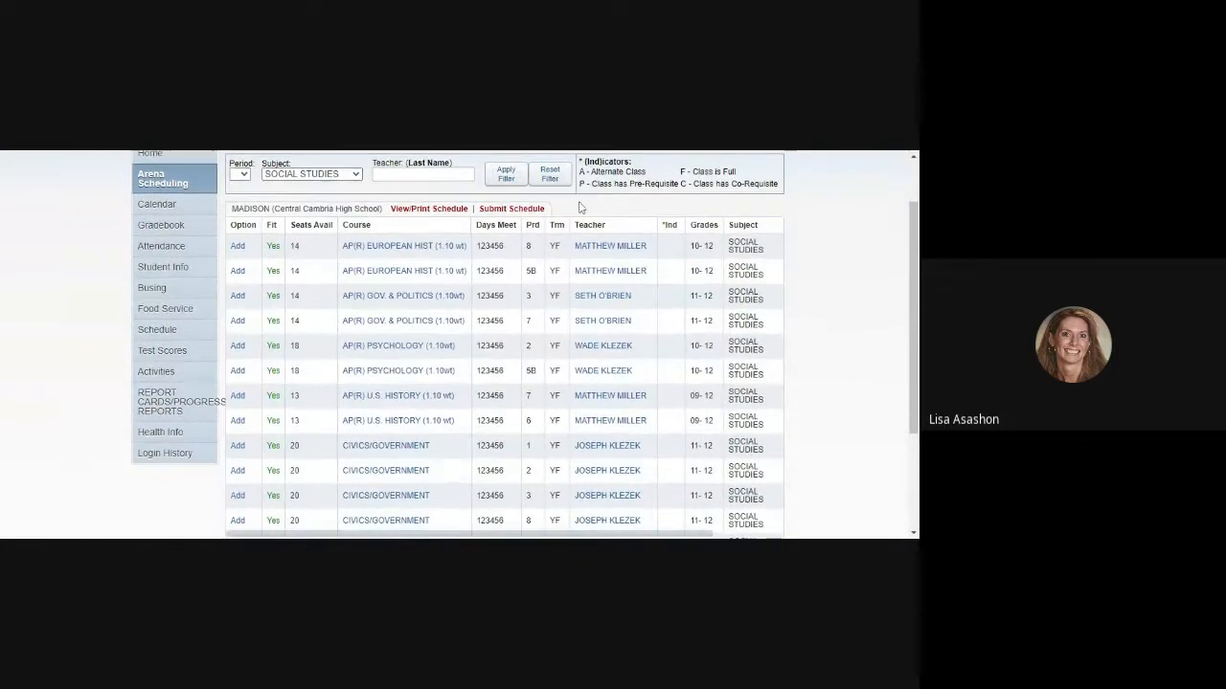
{"action": "scroll", "scroll_direction": "down", "scroll_amount": 3}
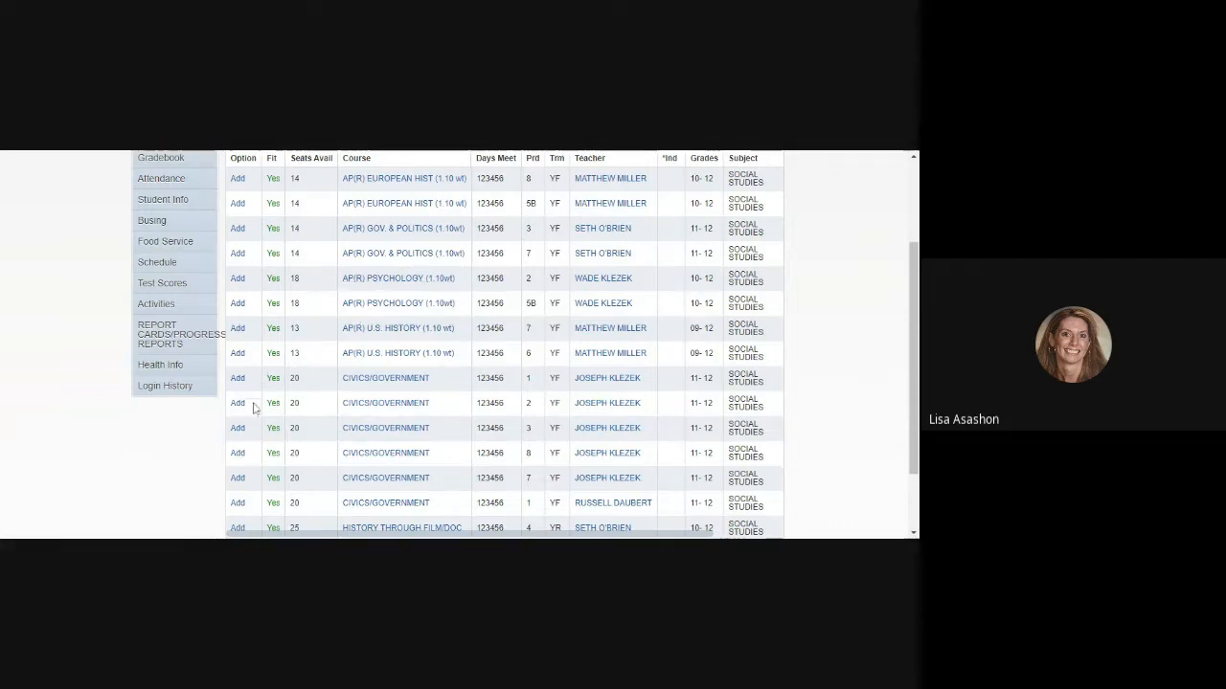
{"action": "mouse_move", "coordinate": [276, 500]}
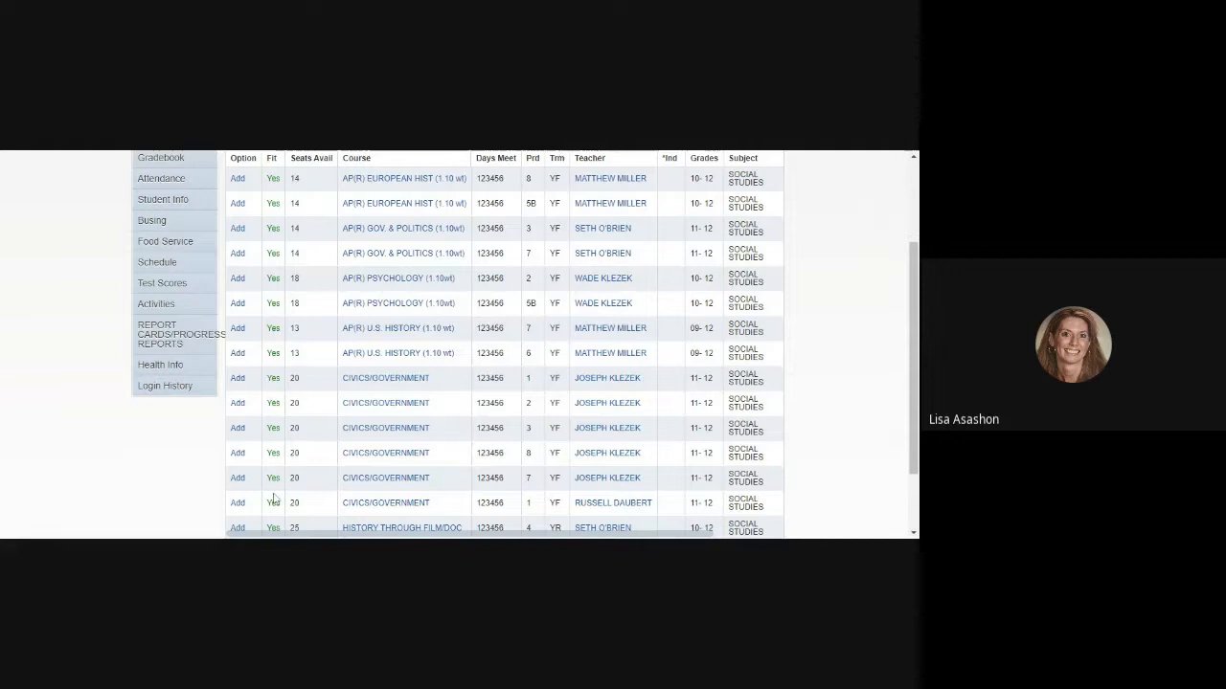
{"action": "mouse_move", "coordinate": [310, 494]}
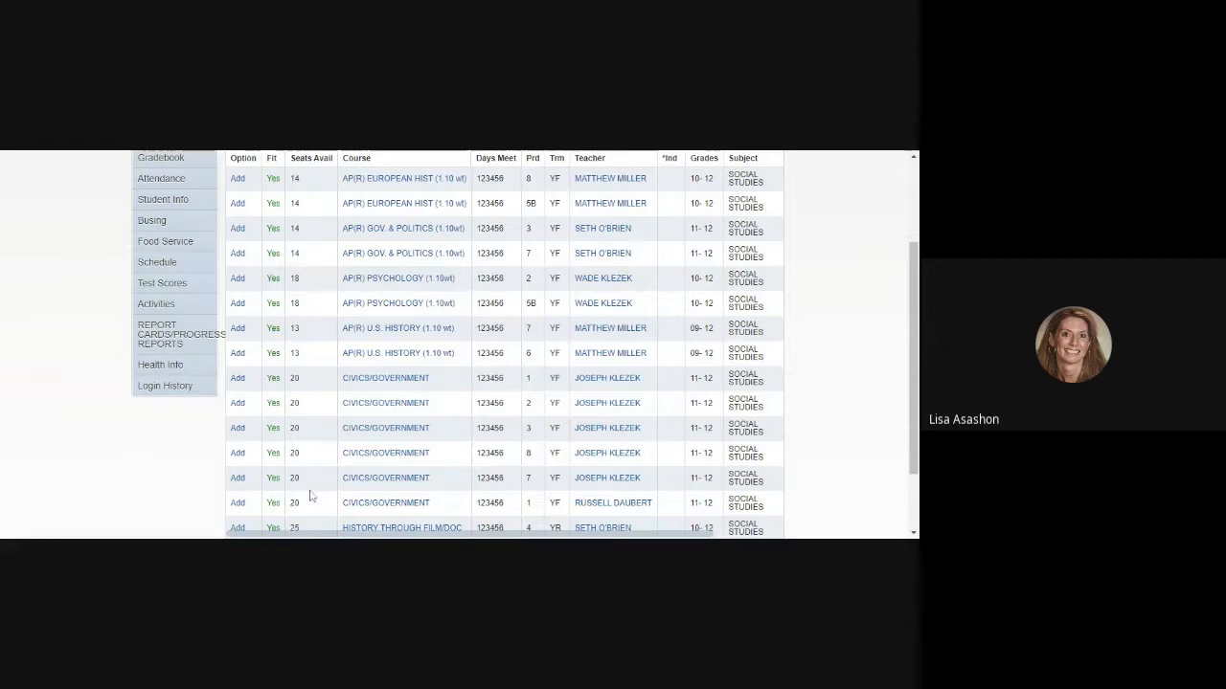
{"action": "mouse_move", "coordinate": [238, 483]}
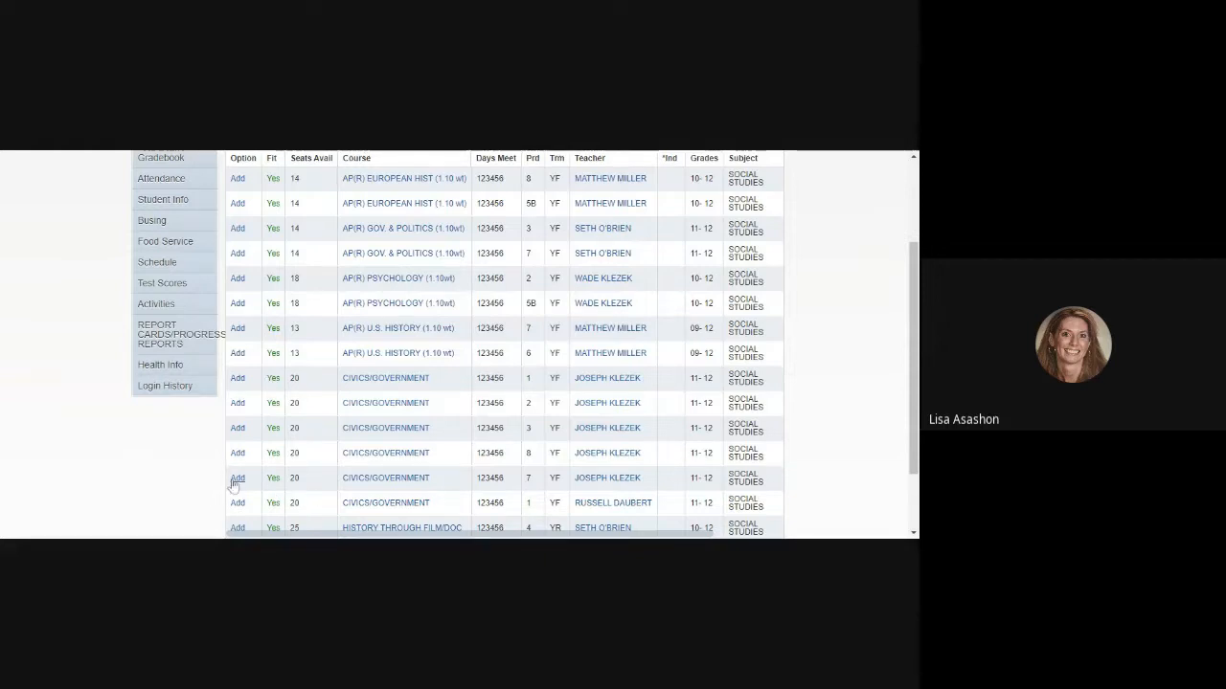
Add the period 7 Civics/Government section and return toward the filters for the next subject
{"action": "left_click", "coordinate": [238, 479]}
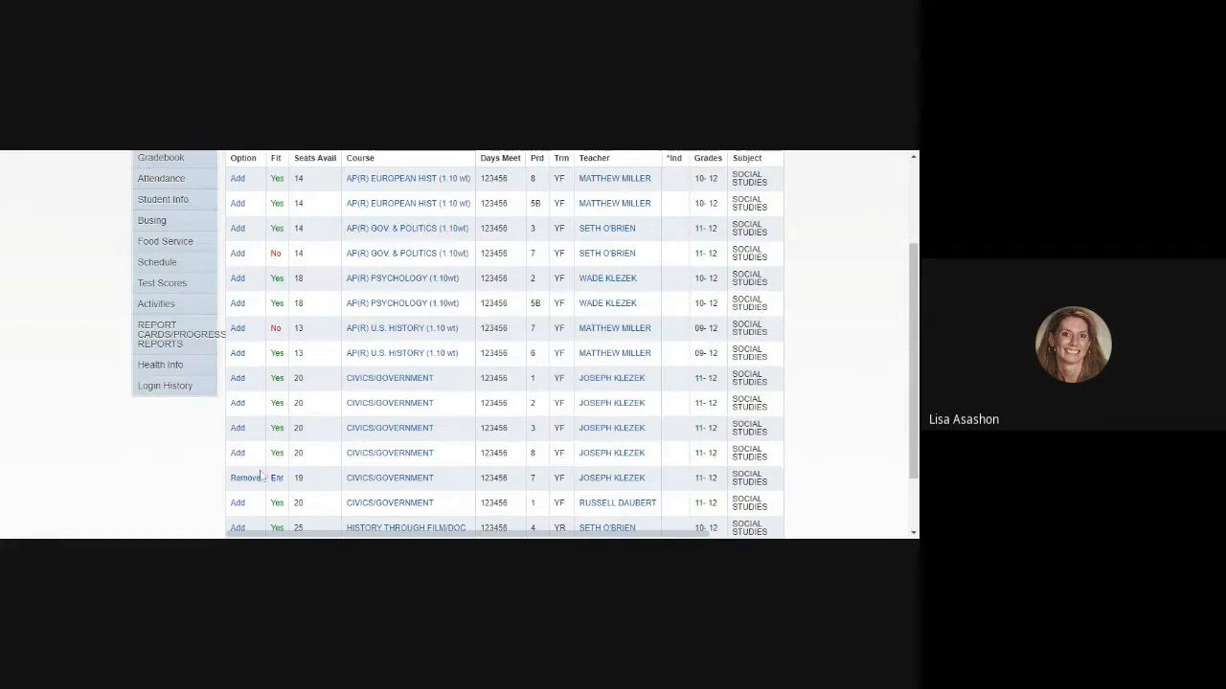
{"action": "mouse_move", "coordinate": [289, 482]}
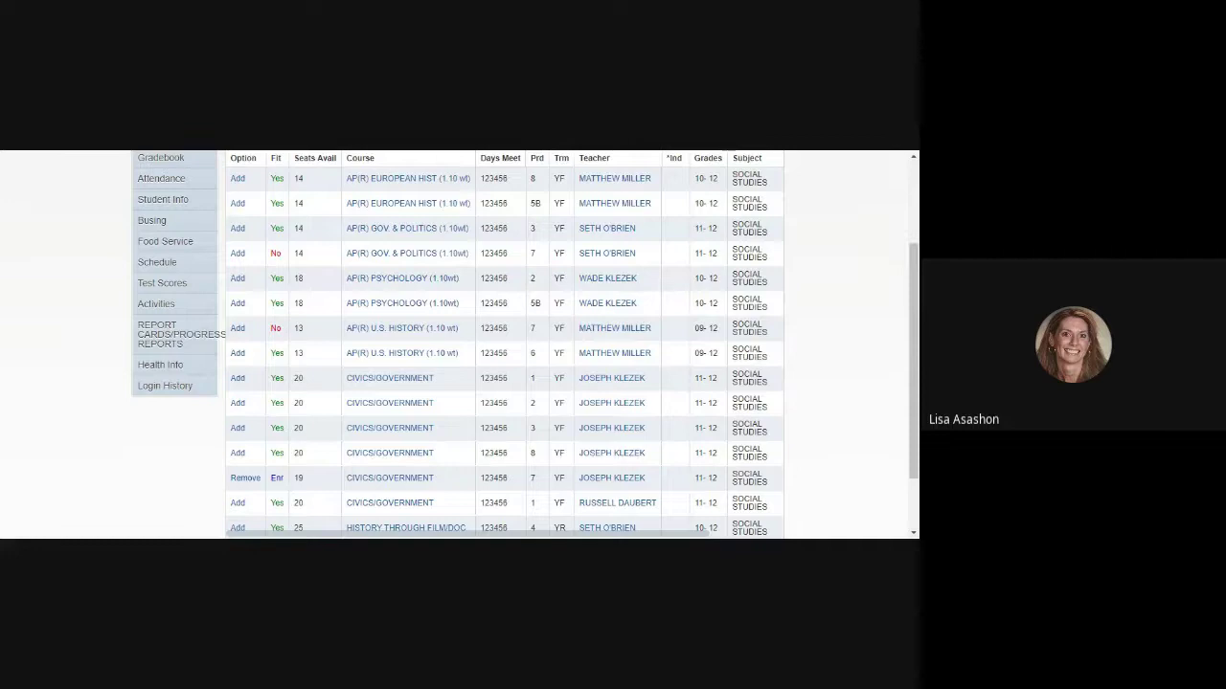
{"action": "scroll", "scroll_direction": "down", "scroll_amount": 3}
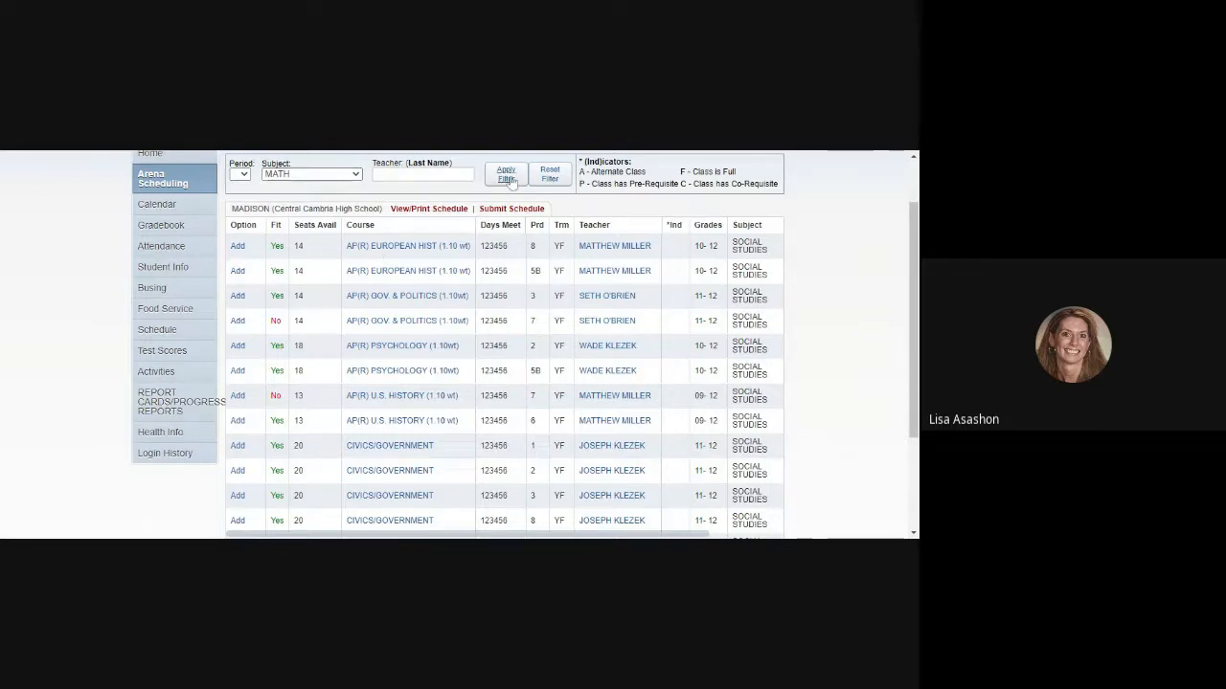
Apply the MATH subject filter so only Math courses are listed
{"action": "left_click", "coordinate": [506, 172]}
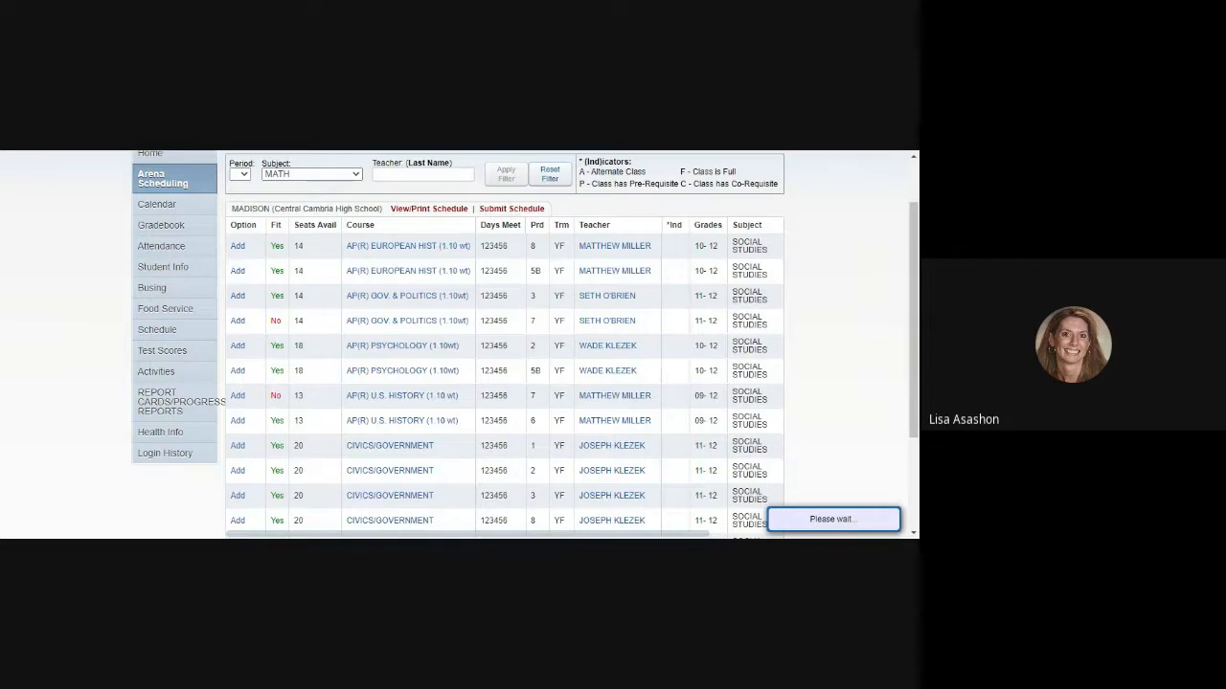
{"action": "left_click", "coordinate": [505, 172]}
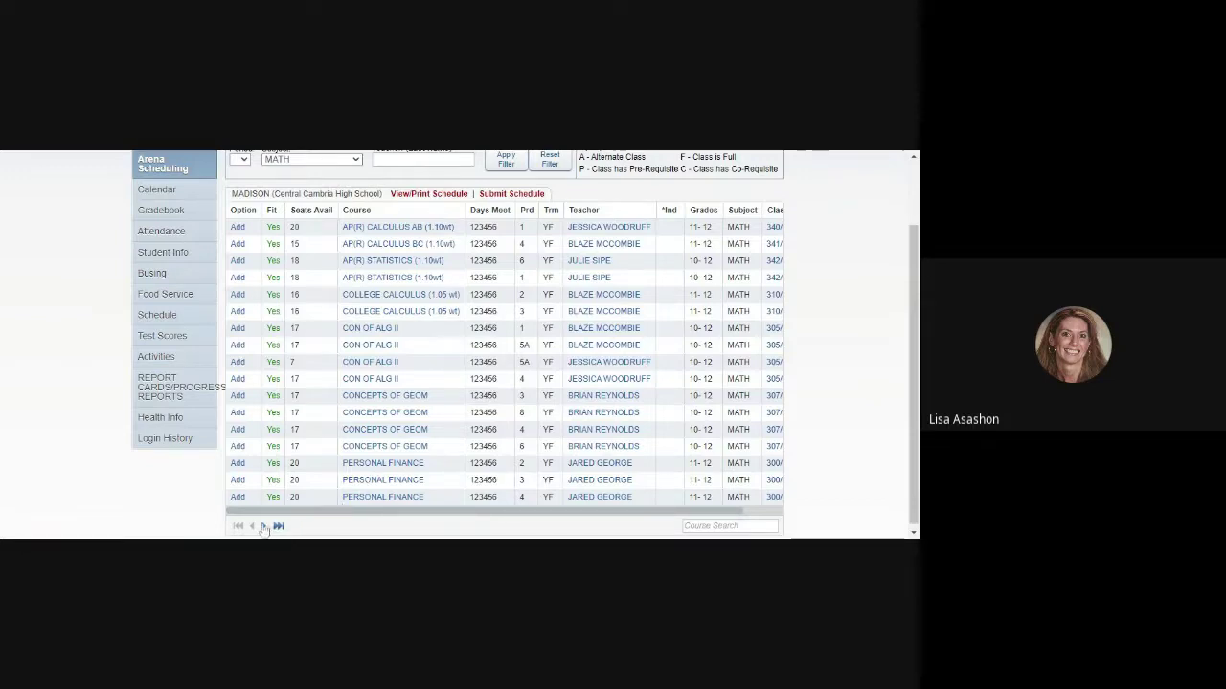
{"action": "mouse_move", "coordinate": [355, 532]}
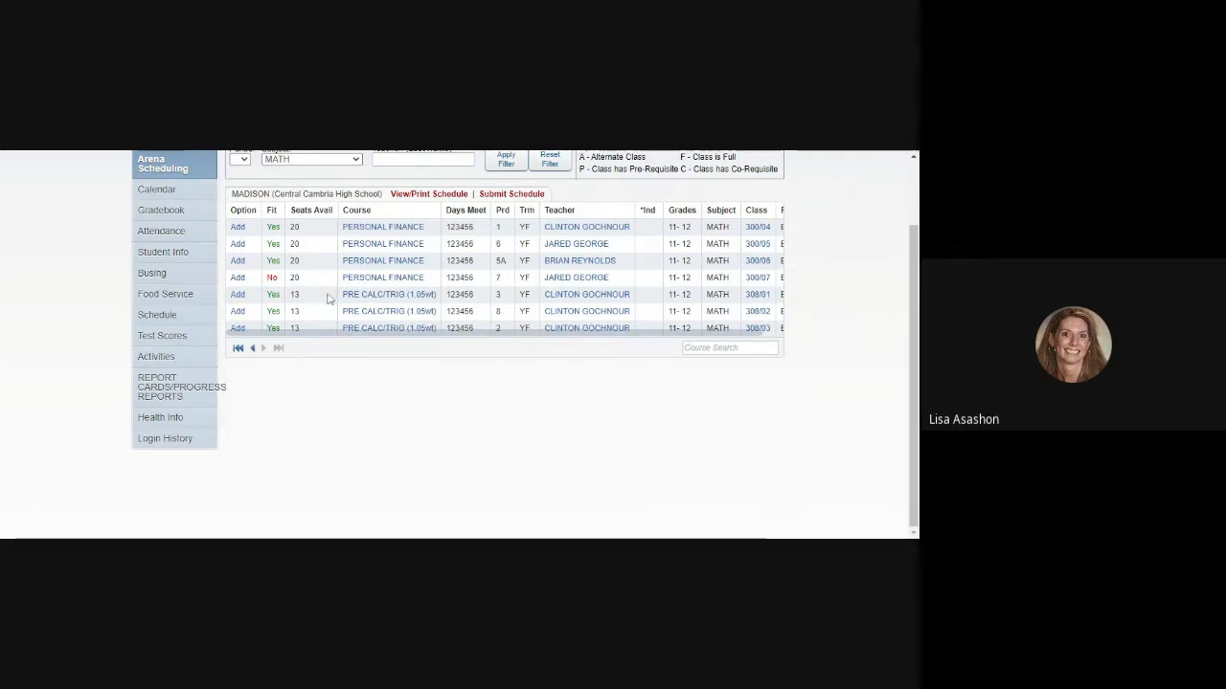
{"action": "mouse_move", "coordinate": [406, 337]}
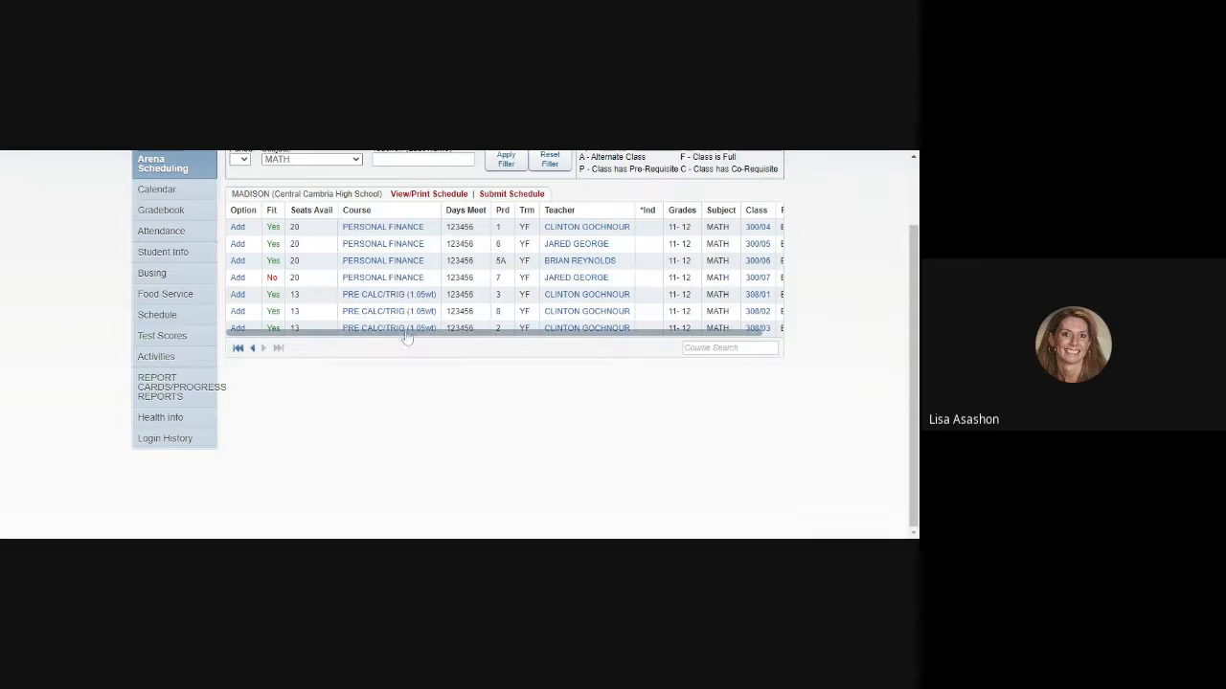
{"action": "mouse_move", "coordinate": [276, 328]}
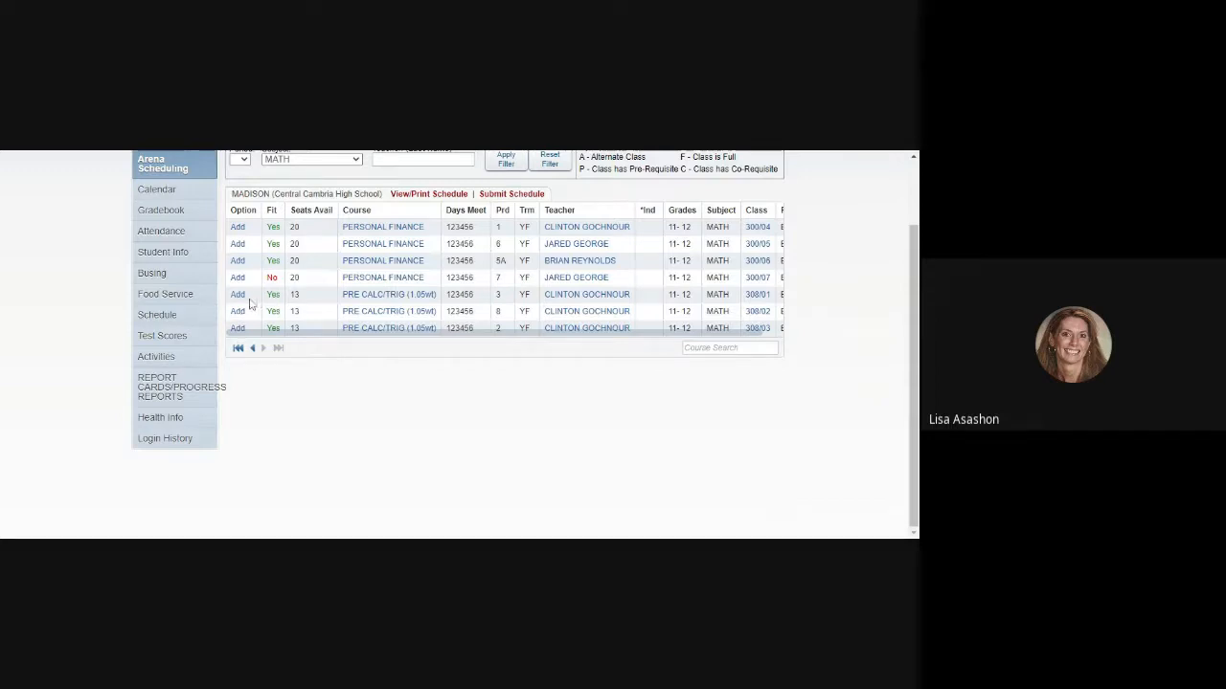
Add the period 3 PRE CALC/TRIG section to the schedule
{"action": "left_click", "coordinate": [237, 295]}
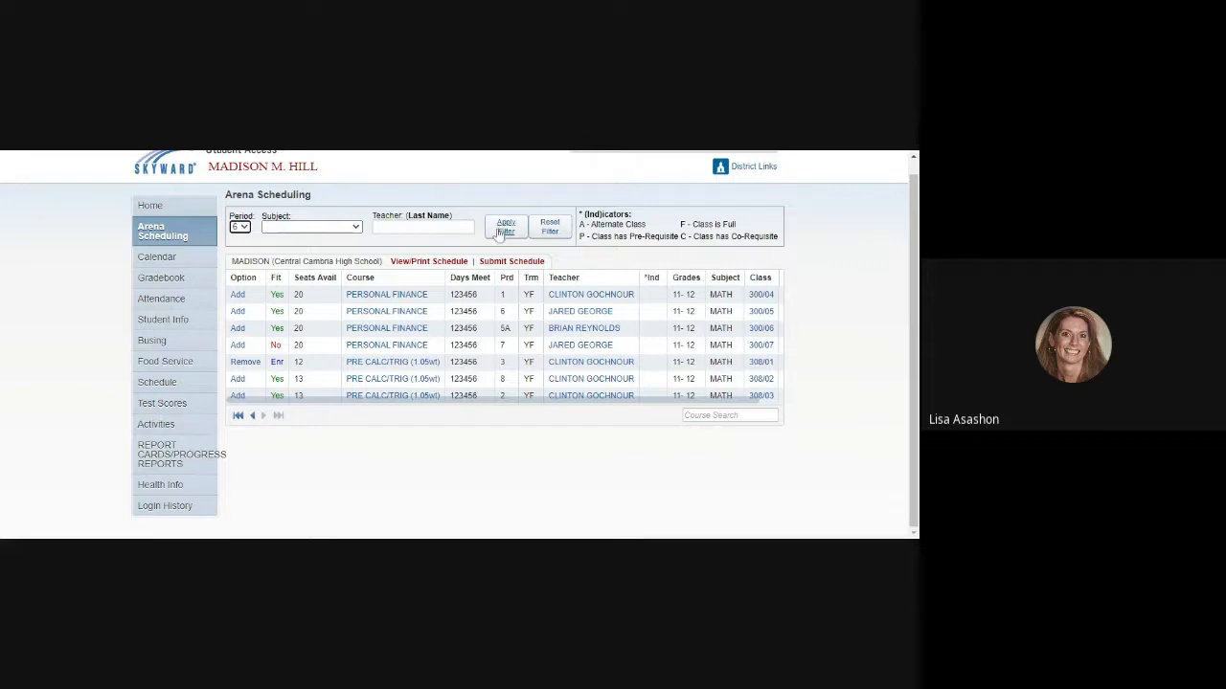
Filter the courses to period 6 and scroll through the offerings to Athletics Intern
{"action": "left_click", "coordinate": [506, 226]}
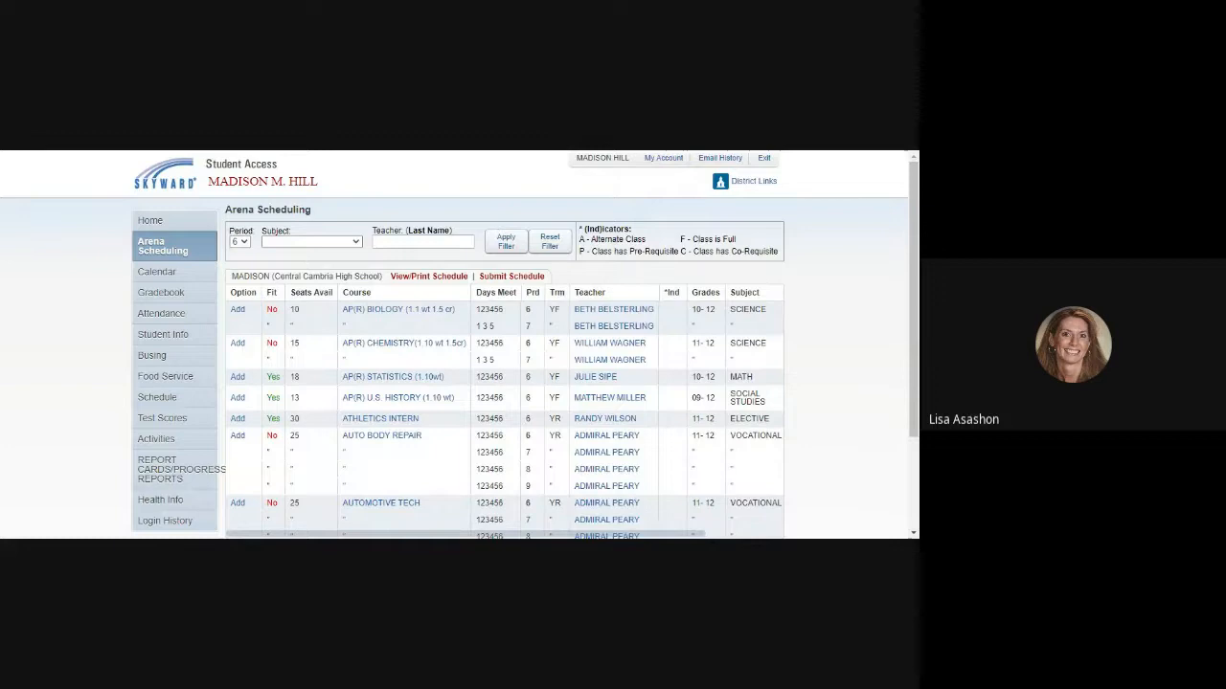
{"action": "scroll", "scroll_direction": "down", "scroll_amount": 3}
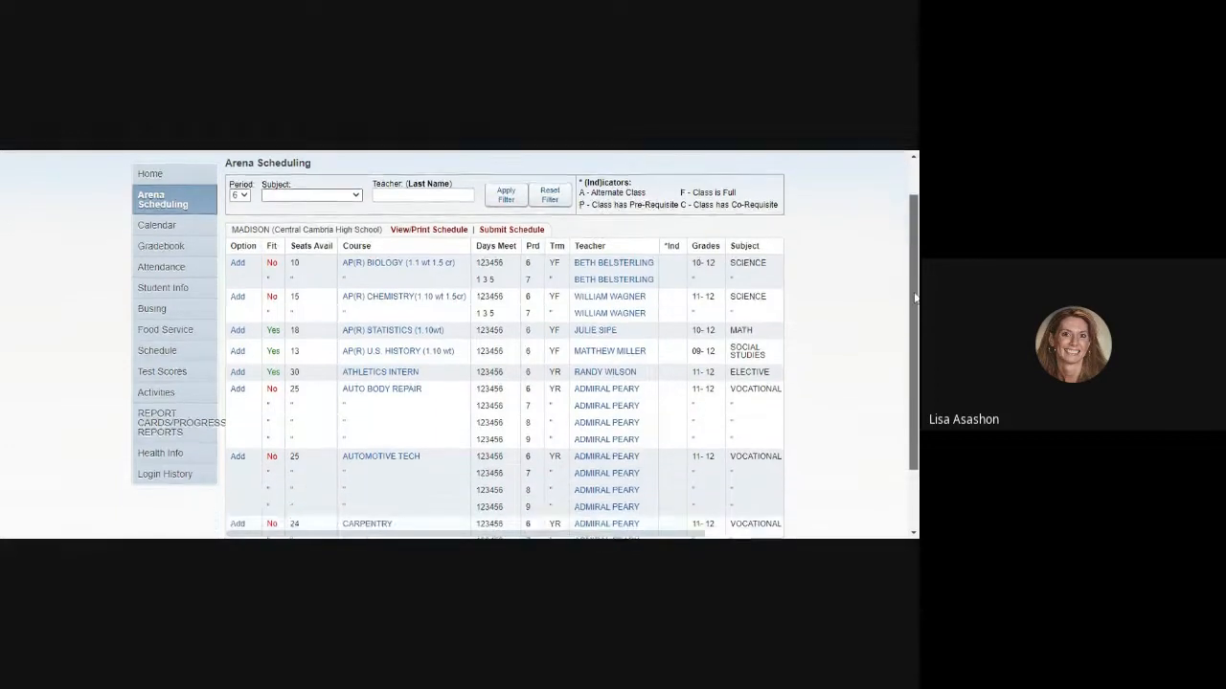
{"action": "scroll", "scroll_direction": "down", "scroll_amount": 3}
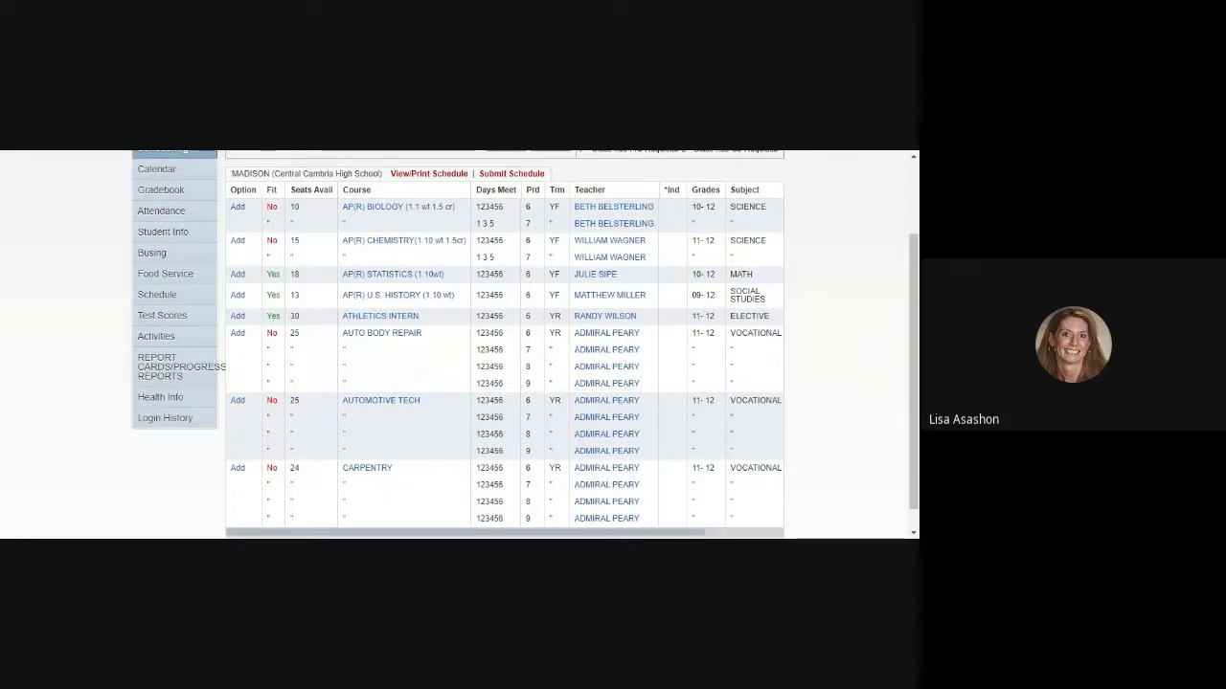
{"action": "scroll", "scroll_direction": "down", "scroll_amount": 3}
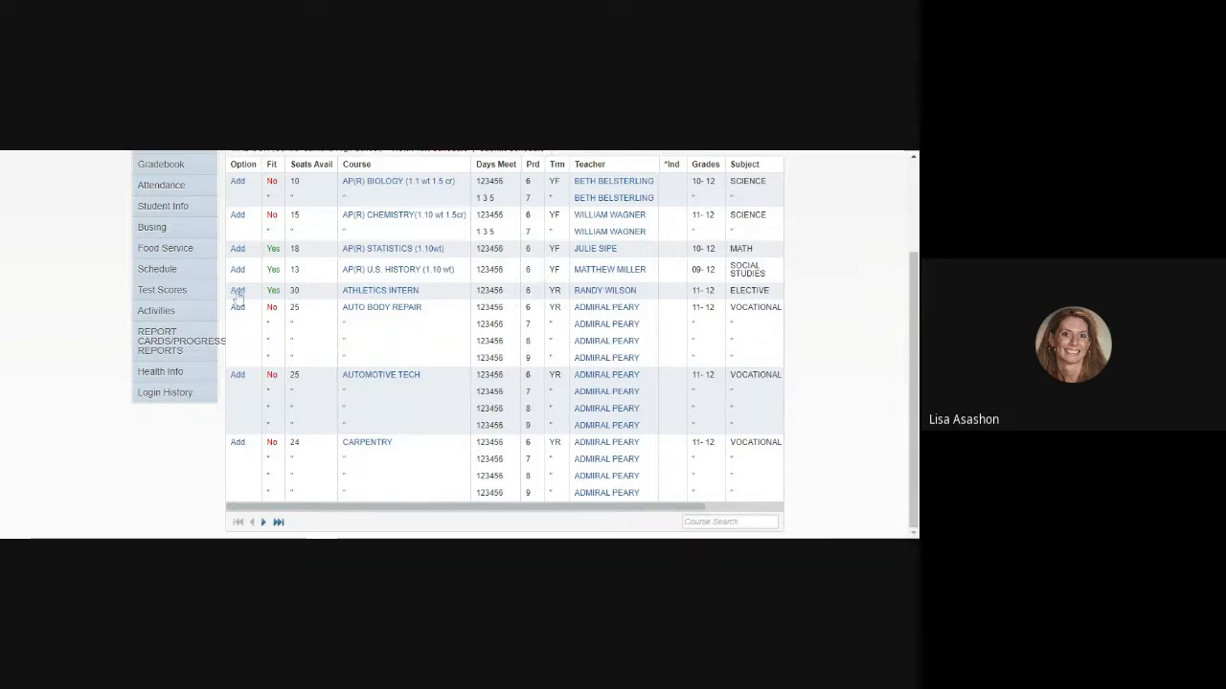
Add the period 6 ATHLETICS INTERN course and bring up View/Print Schedule
{"action": "left_click", "coordinate": [237, 291]}
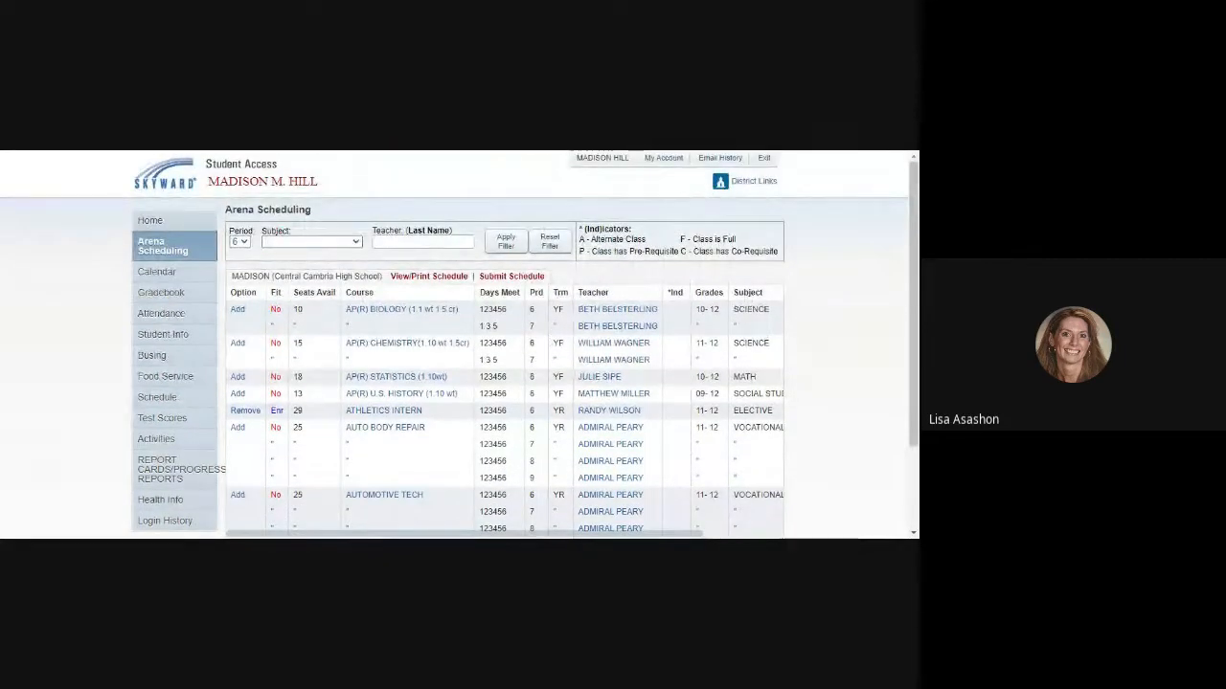
{"action": "scroll", "scroll_direction": "down", "scroll_amount": 3}
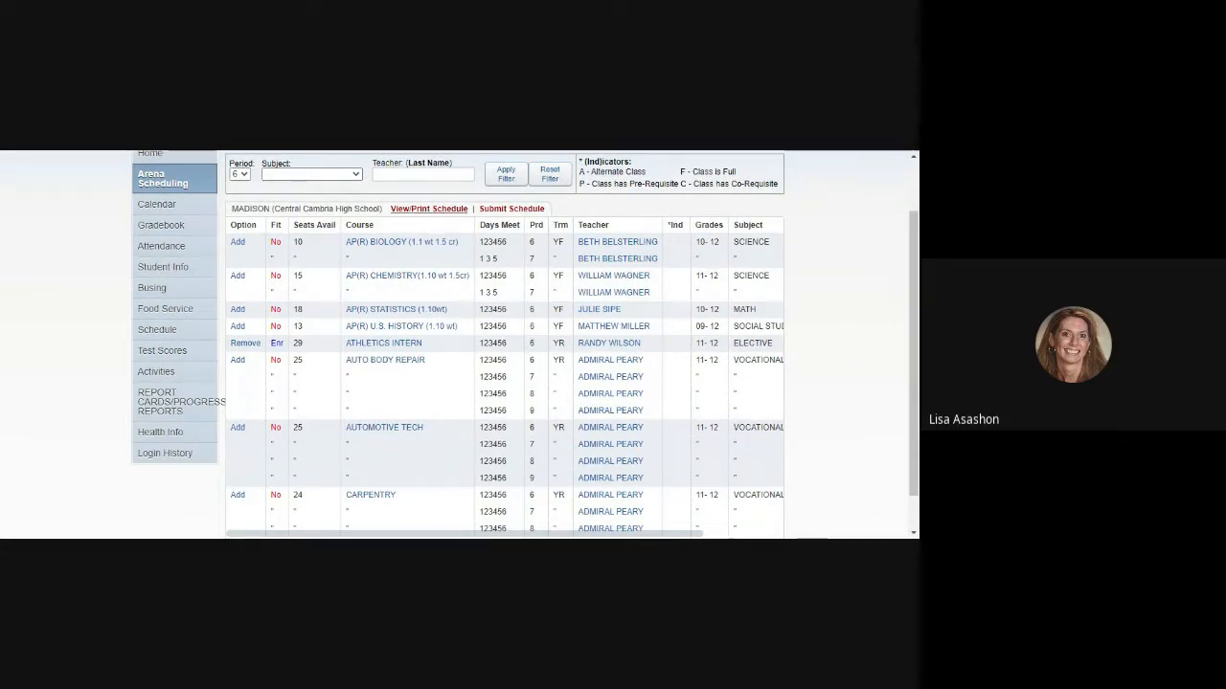
{"action": "left_click", "coordinate": [429, 209]}
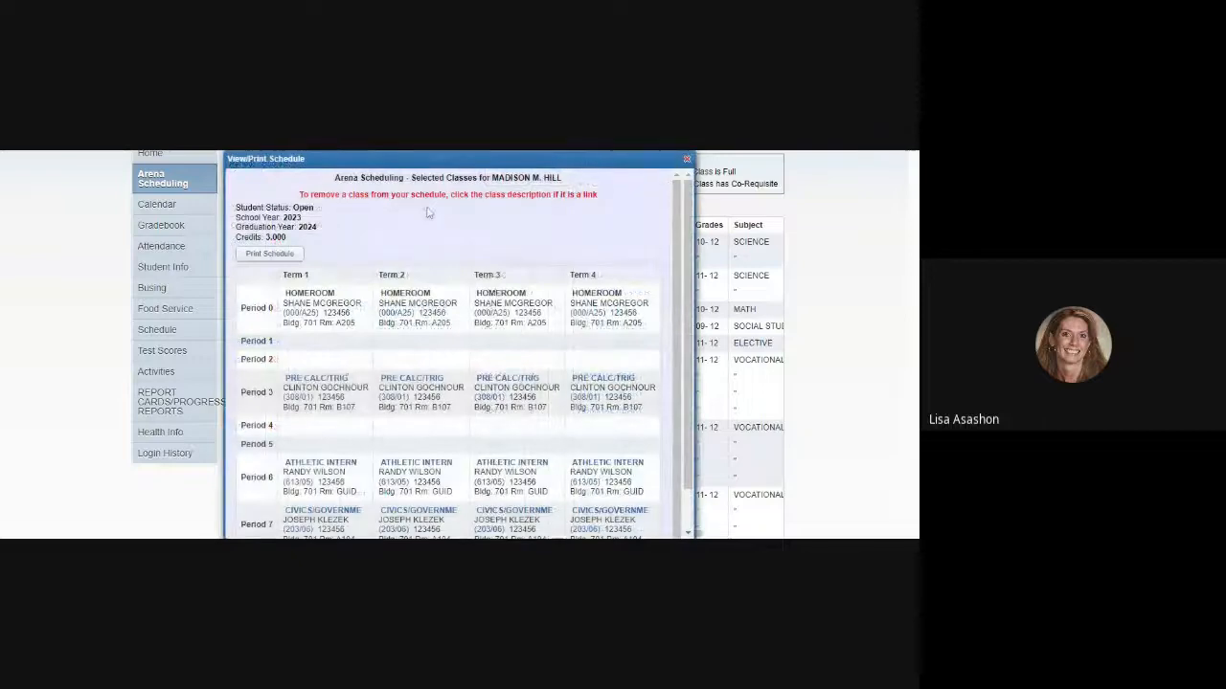
Review the schedule popup's selected classes and close it back to the course list
{"action": "scroll", "scroll_direction": "down", "scroll_amount": 3}
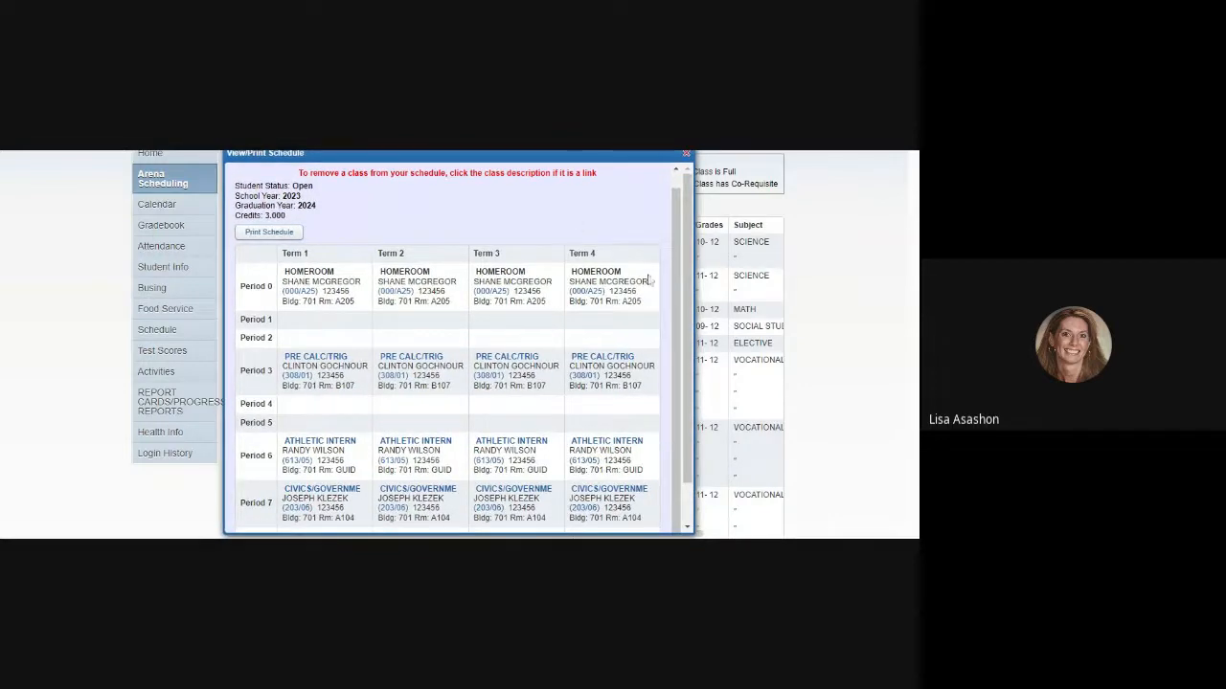
{"action": "mouse_move", "coordinate": [684, 346]}
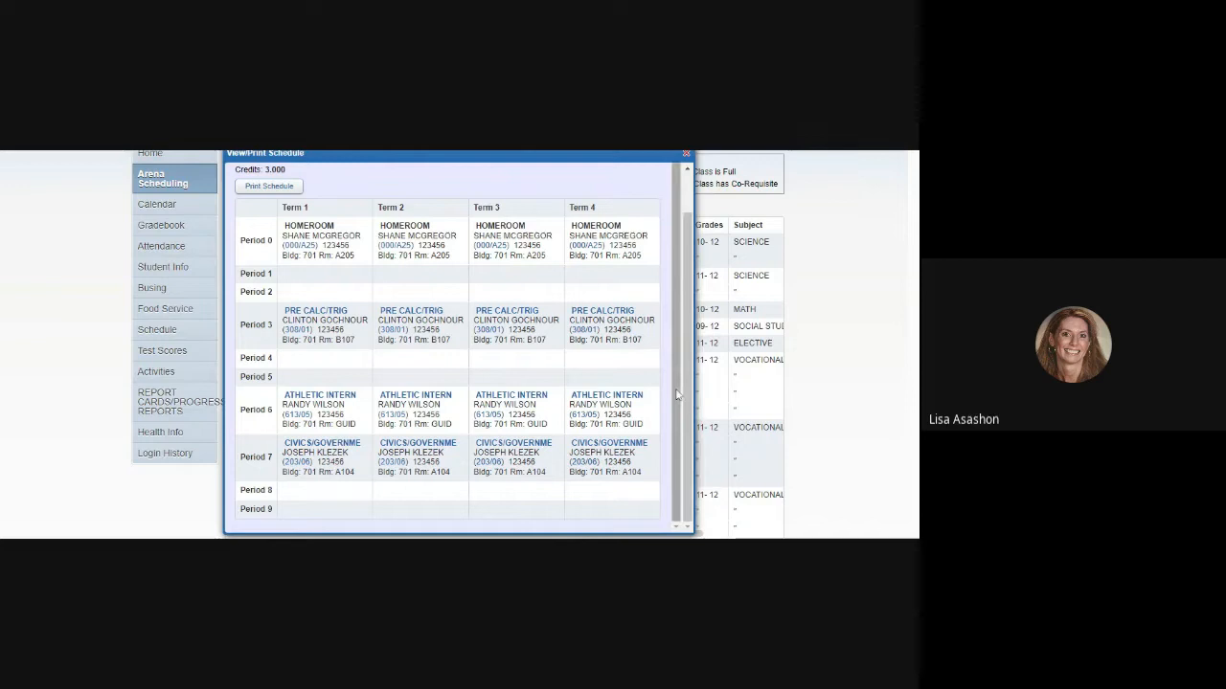
{"action": "left_click", "coordinate": [686, 153]}
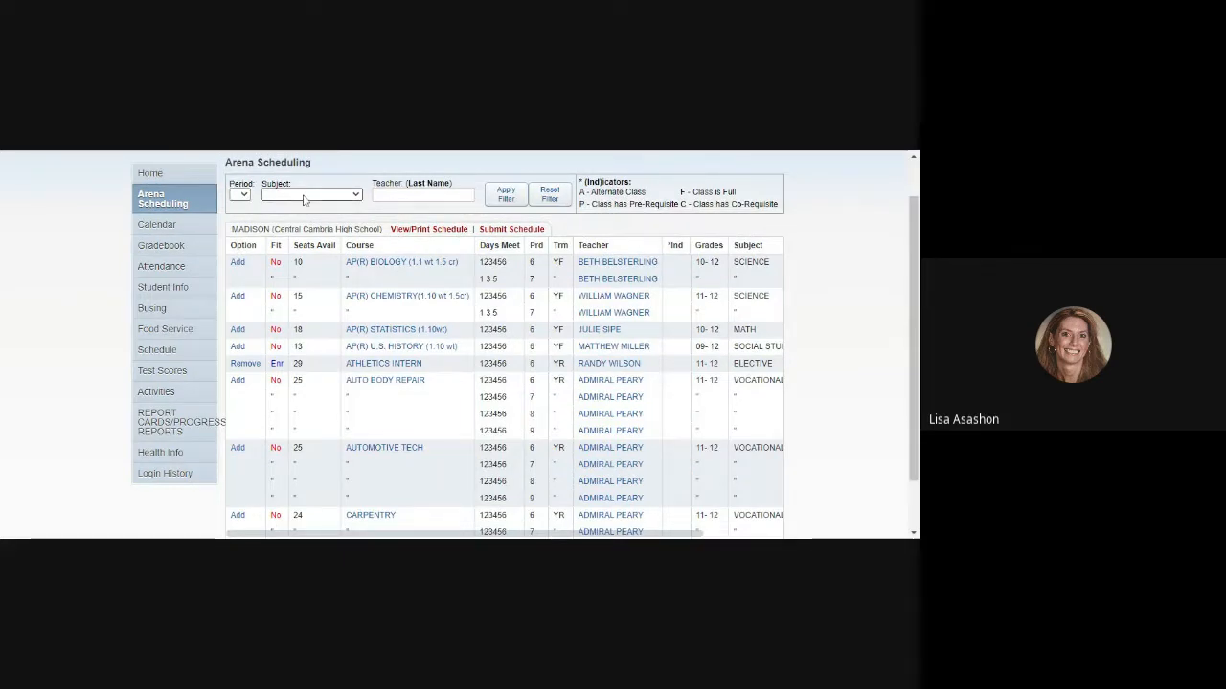
{"action": "mouse_move", "coordinate": [310, 214]}
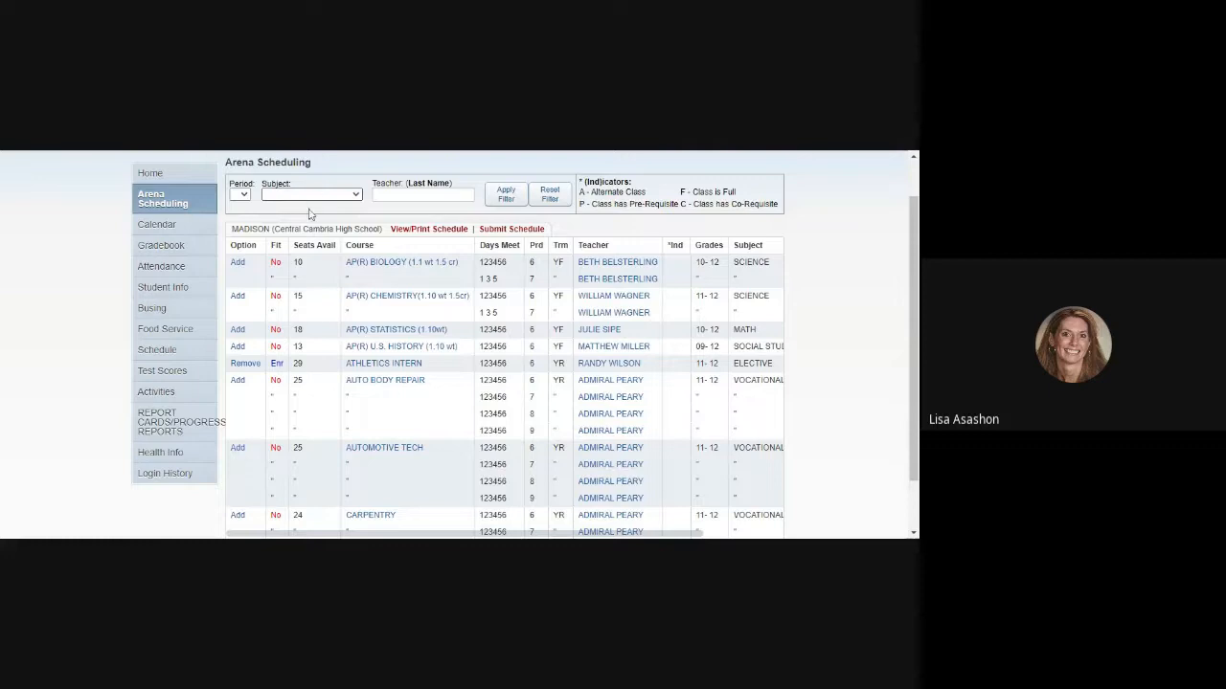
Filter the courses to PHYSICAL EDUCATION with no period and scroll the results
{"action": "left_click", "coordinate": [310, 193]}
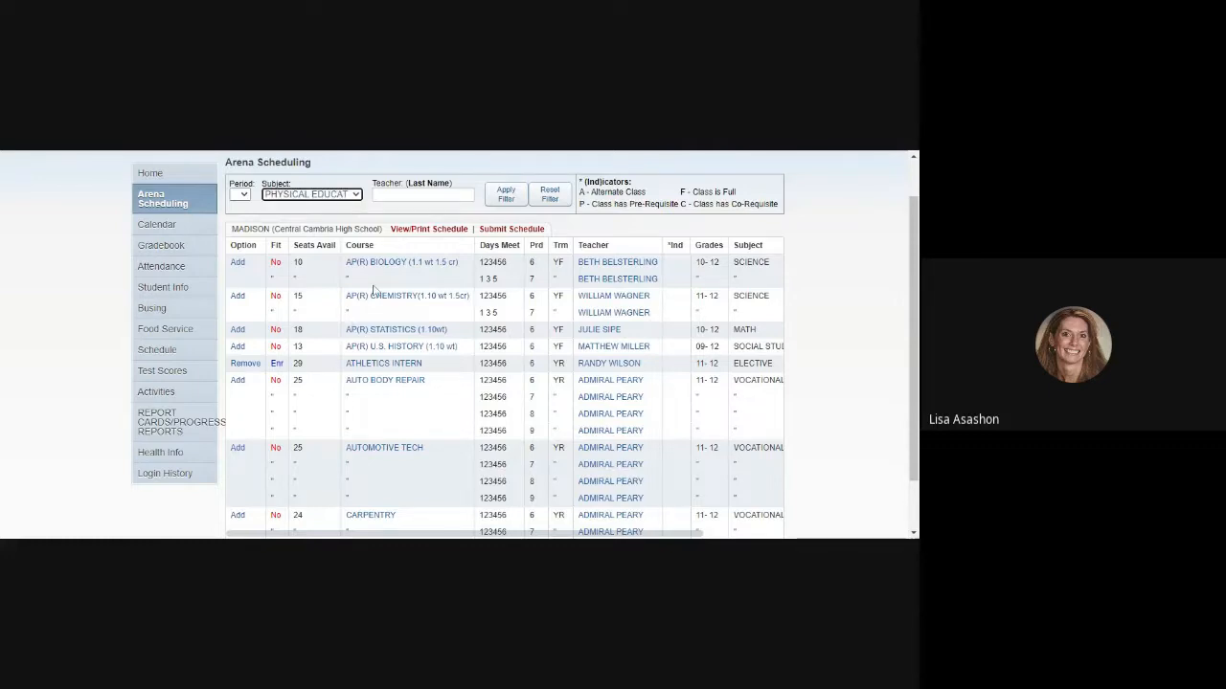
{"action": "left_click", "coordinate": [506, 191]}
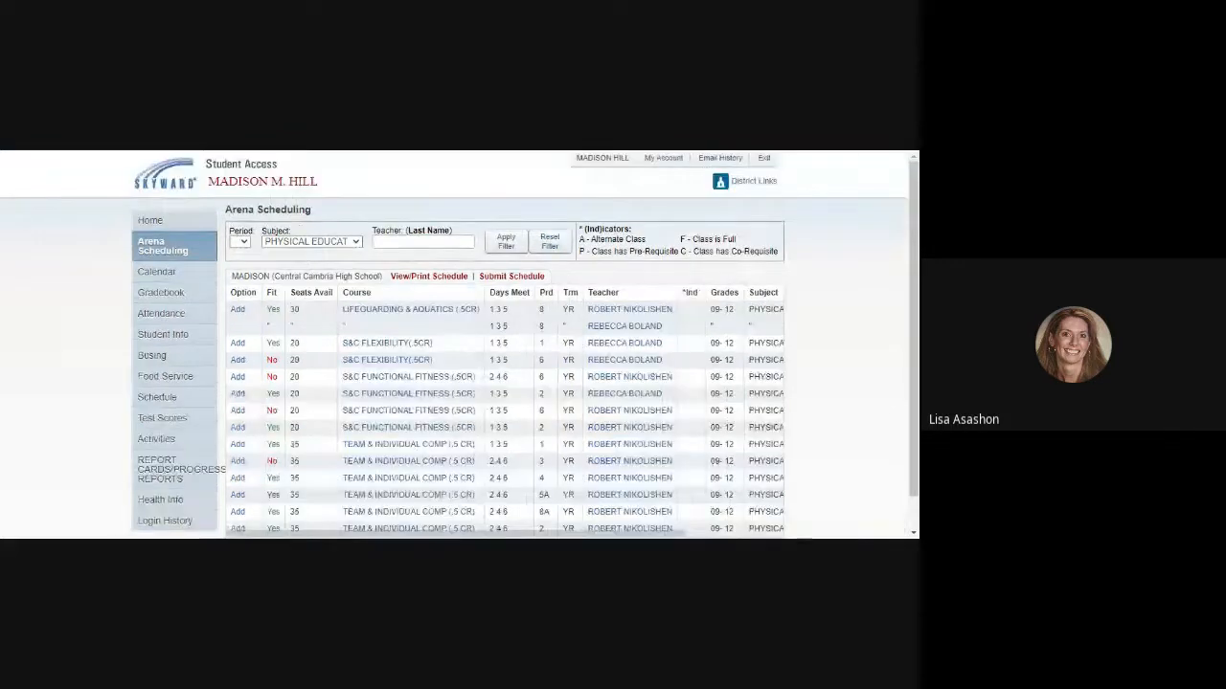
{"action": "scroll", "scroll_direction": "down", "scroll_amount": 3}
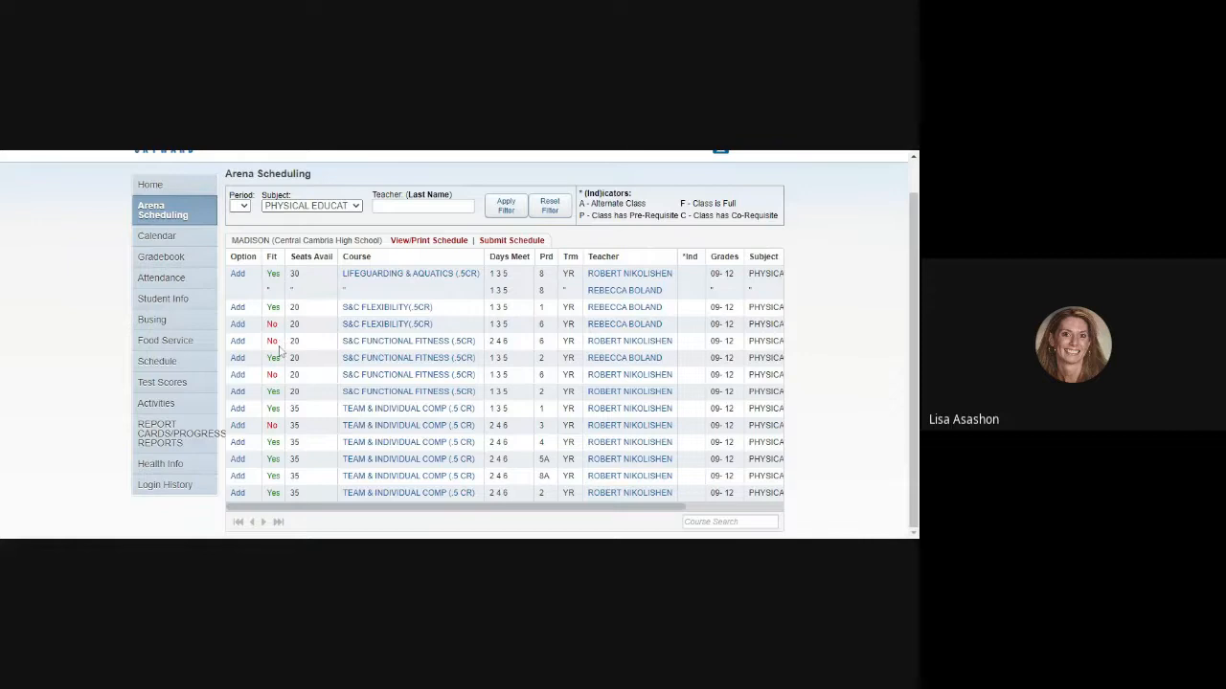
{"action": "mouse_move", "coordinate": [291, 353]}
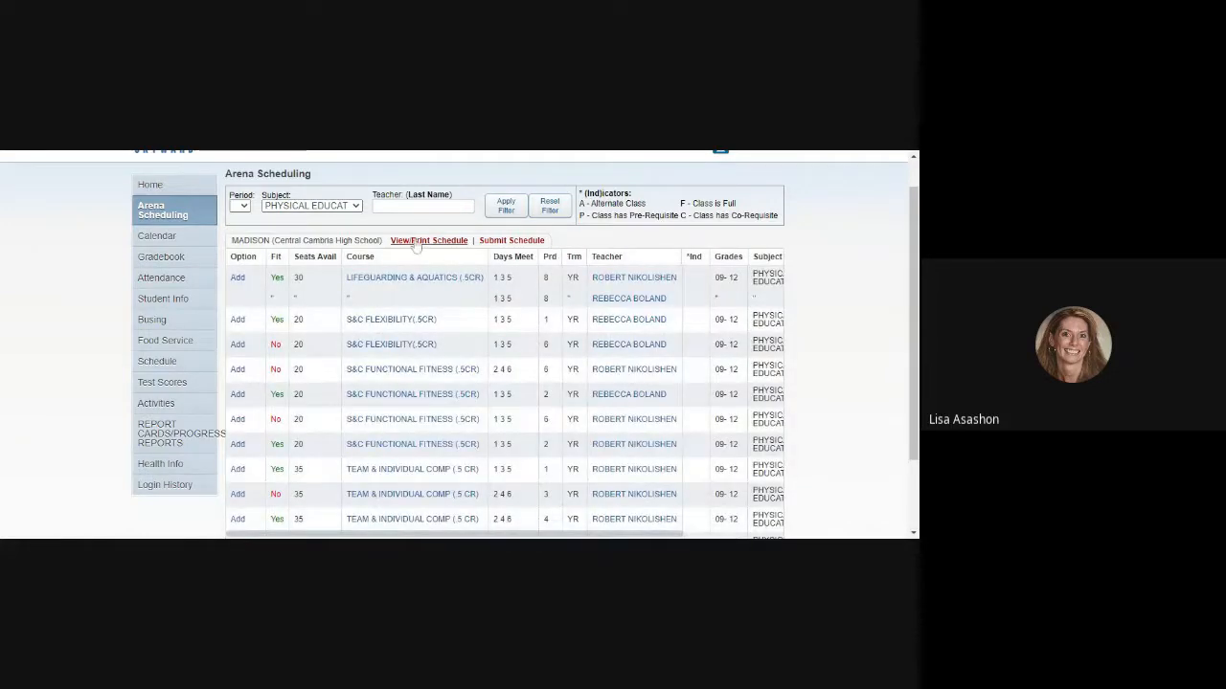
Review the View/Print Schedule popup to confirm Athletic Intern and Civics, then close it
{"action": "left_click", "coordinate": [429, 242]}
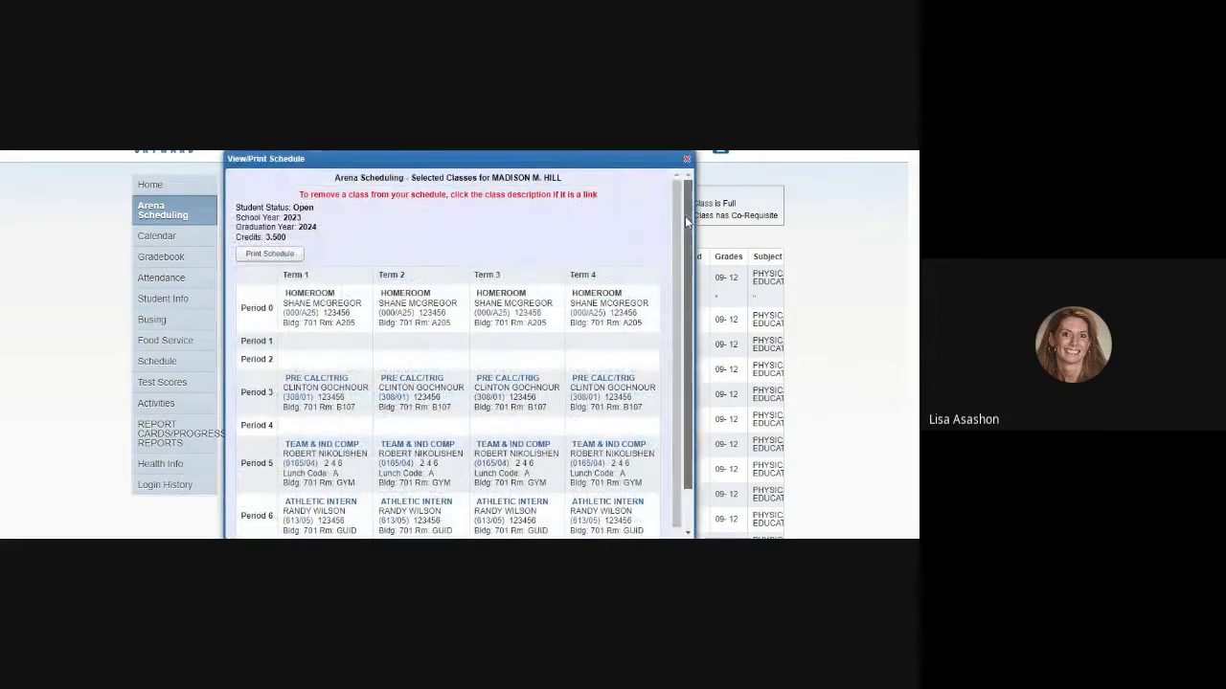
{"action": "scroll", "scroll_direction": "down", "scroll_amount": 3}
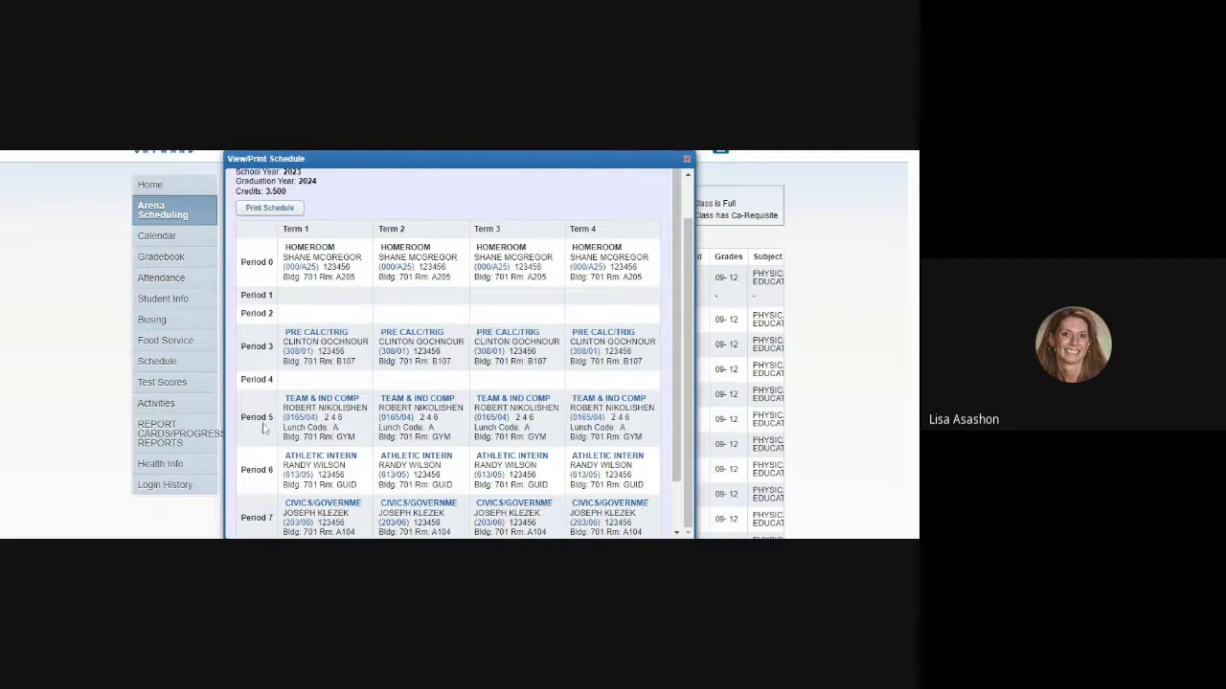
{"action": "left_click", "coordinate": [684, 157]}
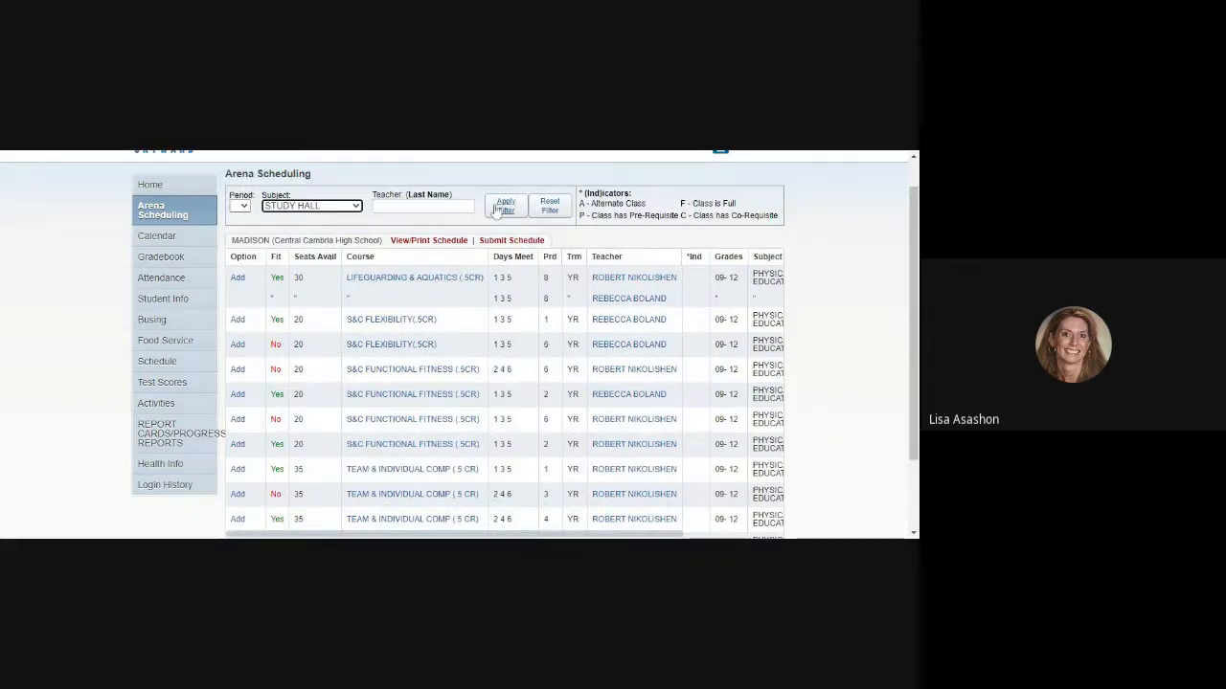
Filter to Study Hall sections and add the period 5B Study Hall meeting days 1 3 5
{"action": "left_click", "coordinate": [505, 205]}
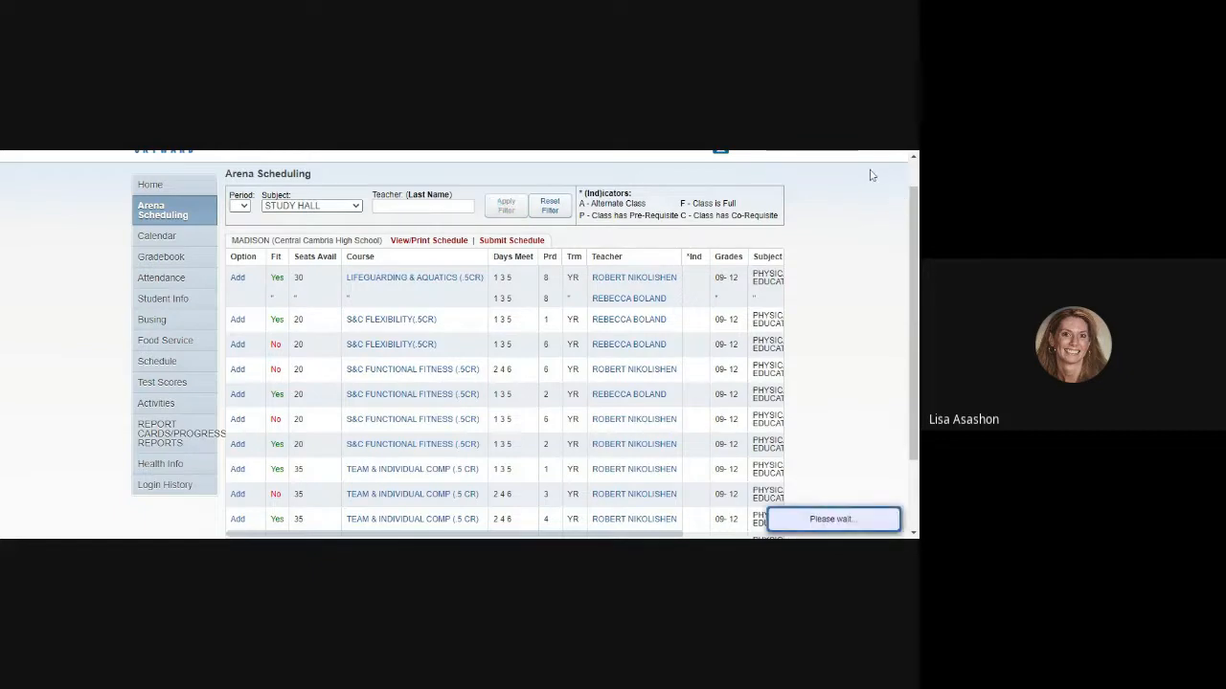
{"action": "left_click", "coordinate": [505, 205]}
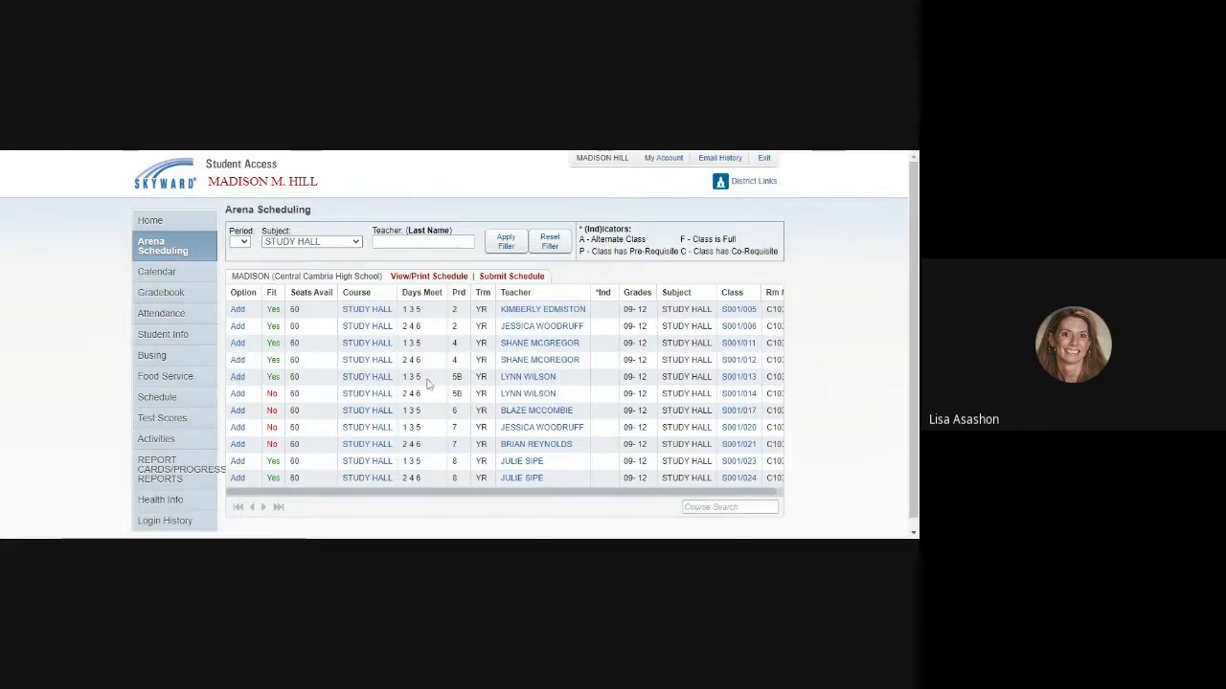
{"action": "left_click", "coordinate": [238, 376]}
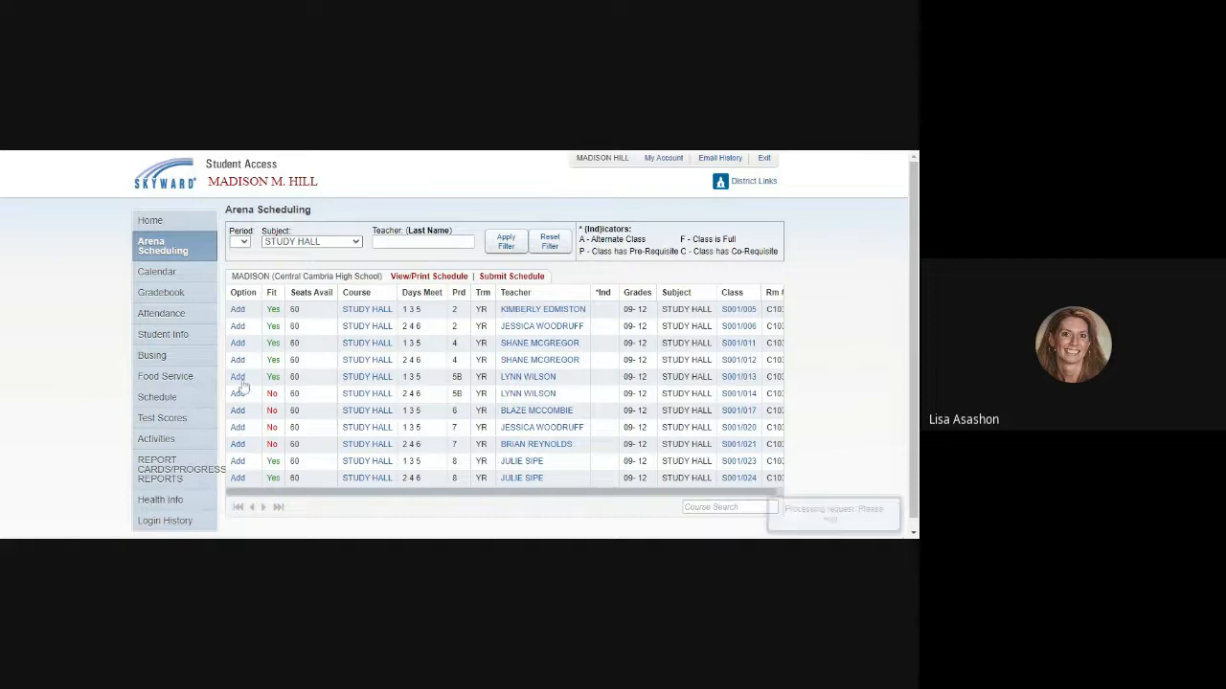
{"action": "left_click", "coordinate": [237, 375]}
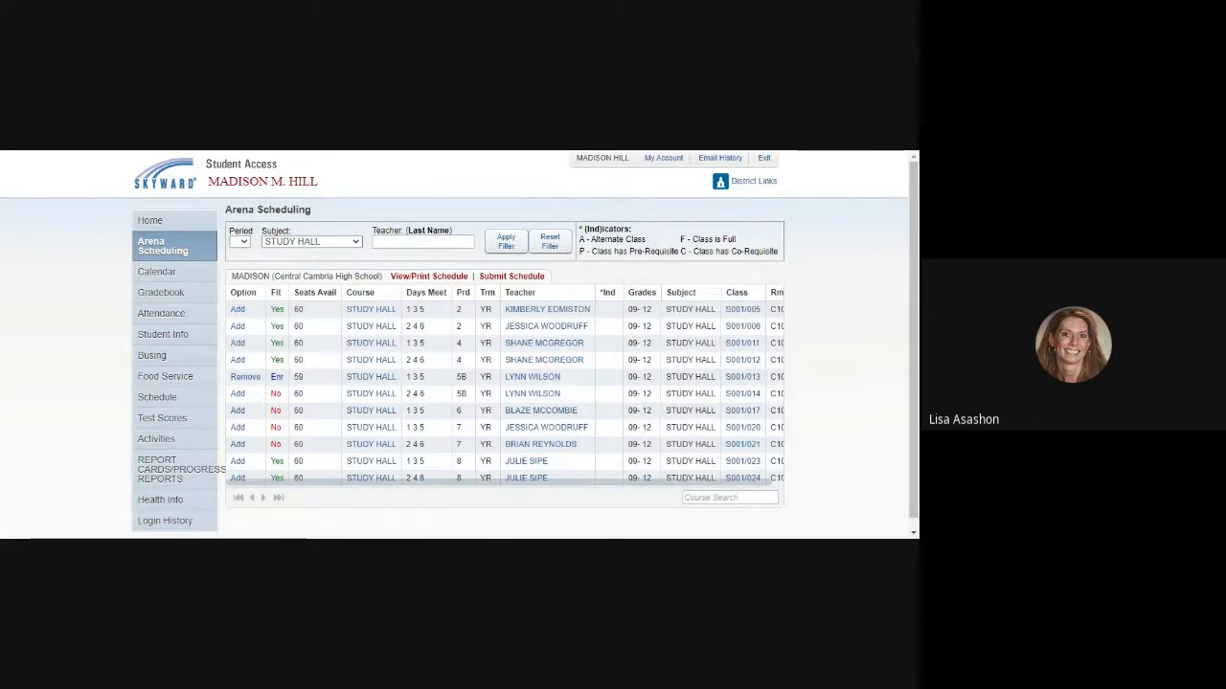
{"action": "left_click", "coordinate": [431, 276]}
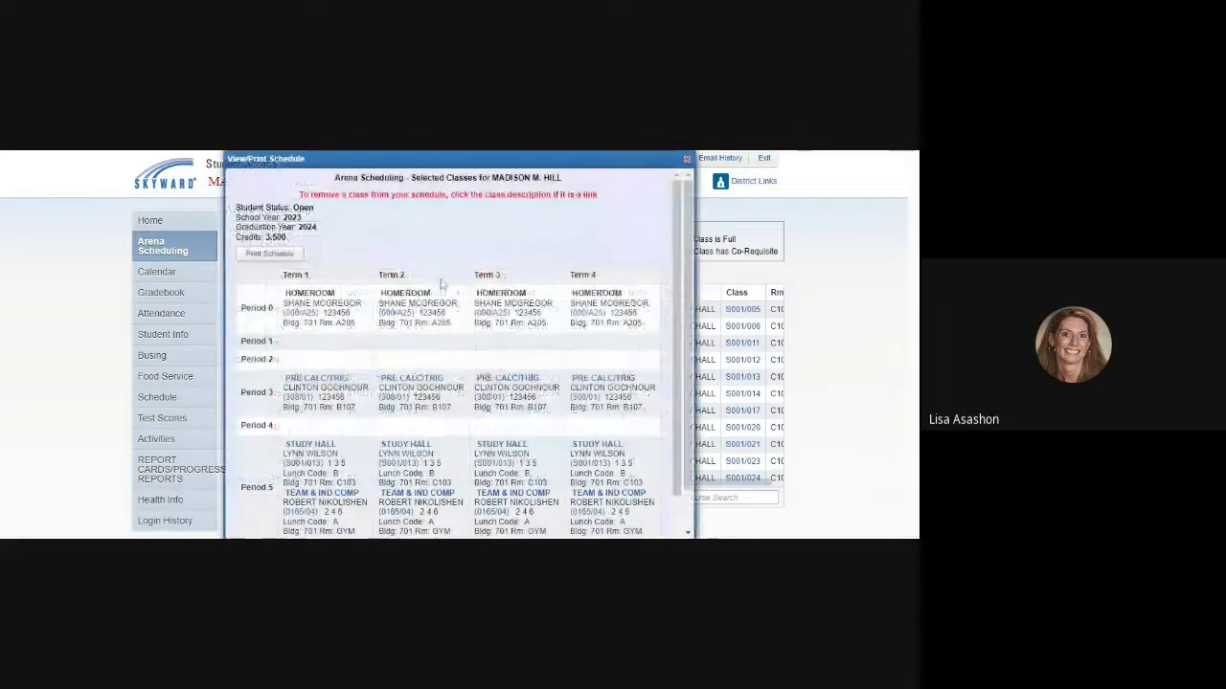
{"action": "scroll", "scroll_direction": "down", "scroll_amount": 3}
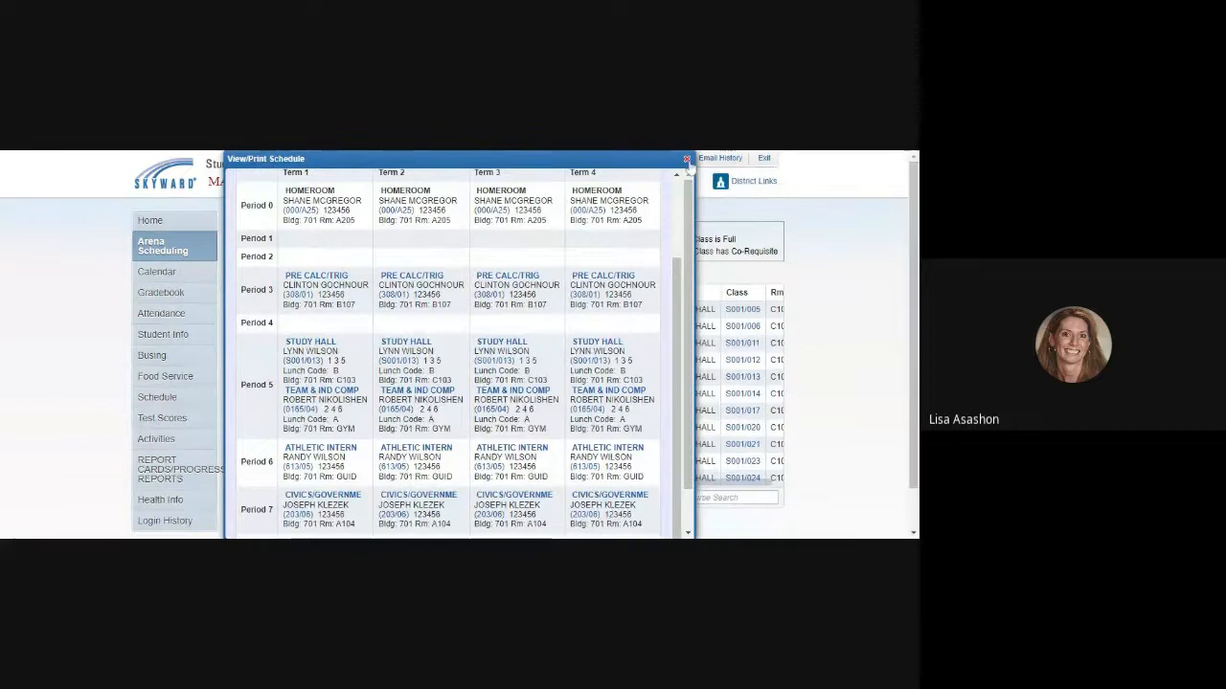
{"action": "left_click", "coordinate": [689, 157]}
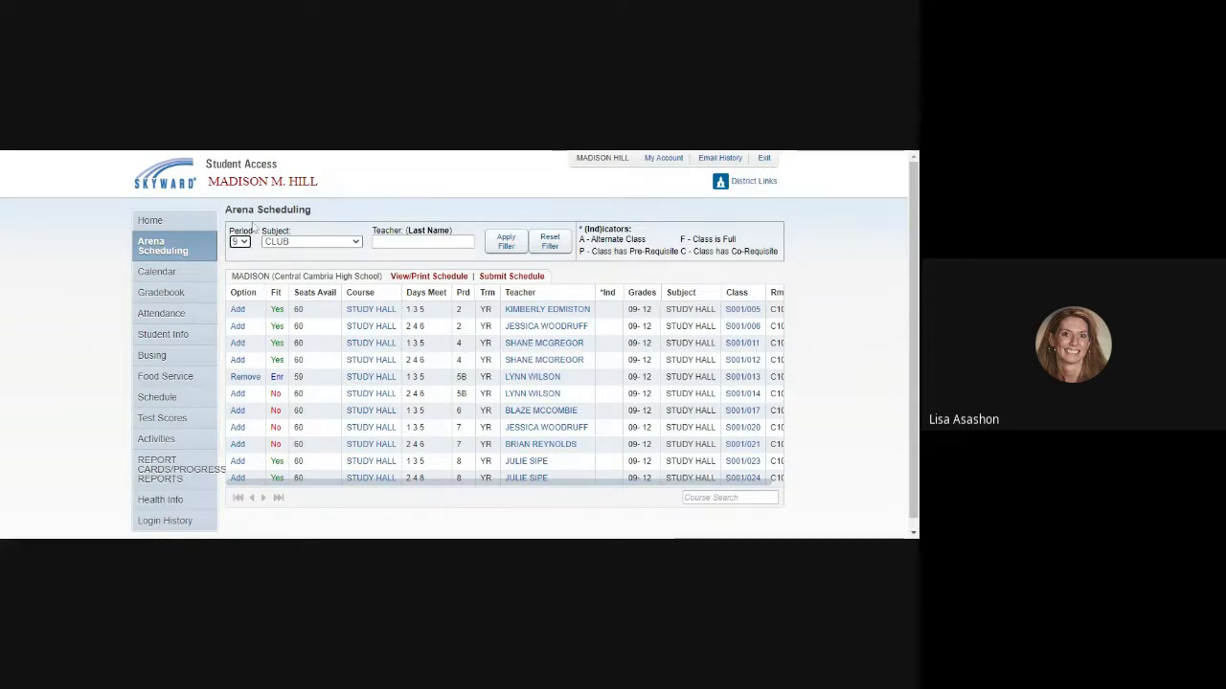
Filter to Club offerings and add the Interact Club meeting day 6
{"action": "left_click", "coordinate": [505, 241]}
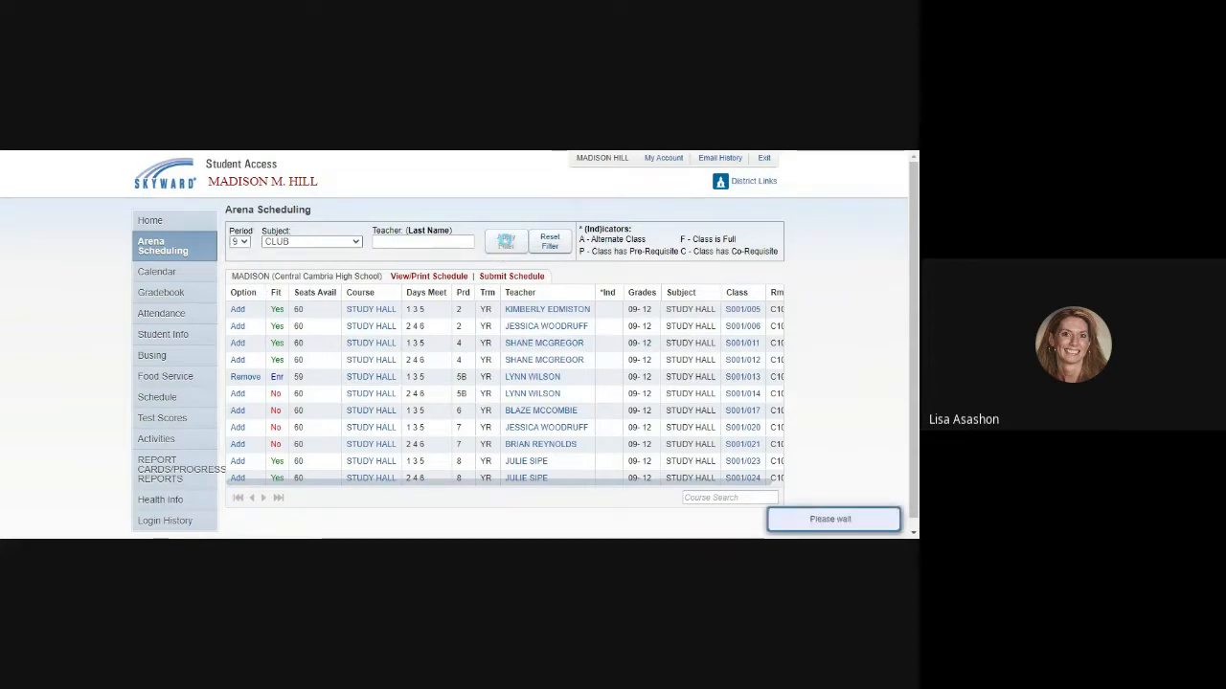
{"action": "left_click", "coordinate": [505, 241]}
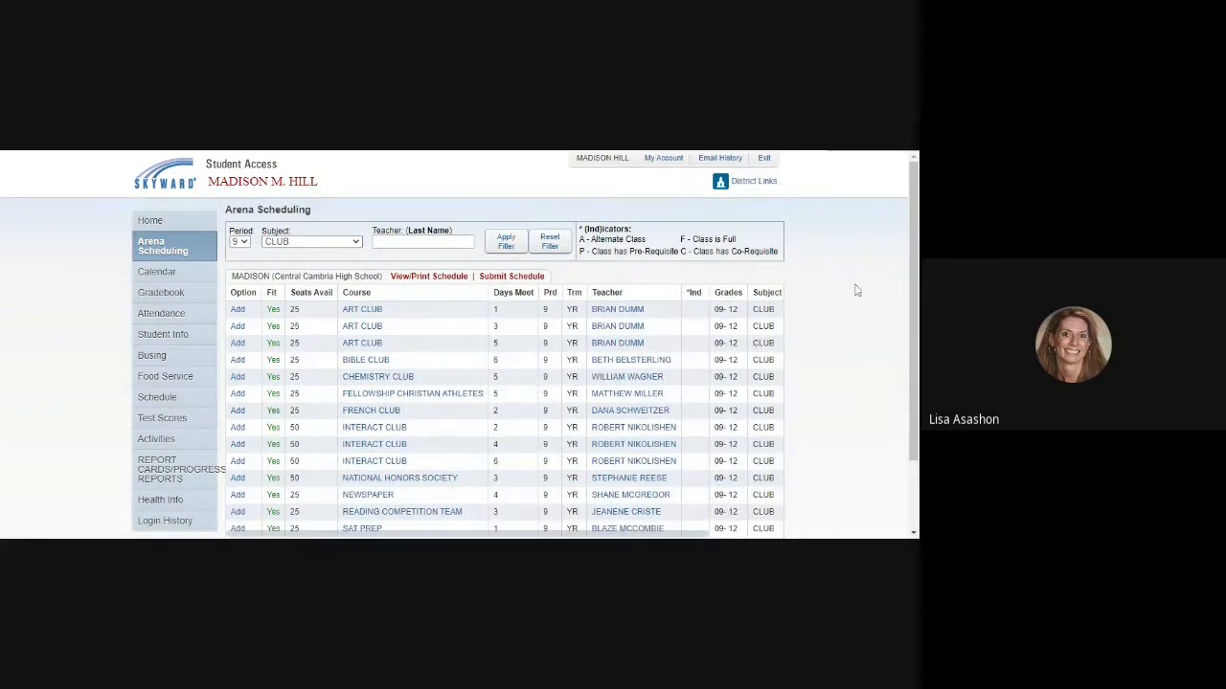
{"action": "scroll", "scroll_direction": "down", "scroll_amount": 3}
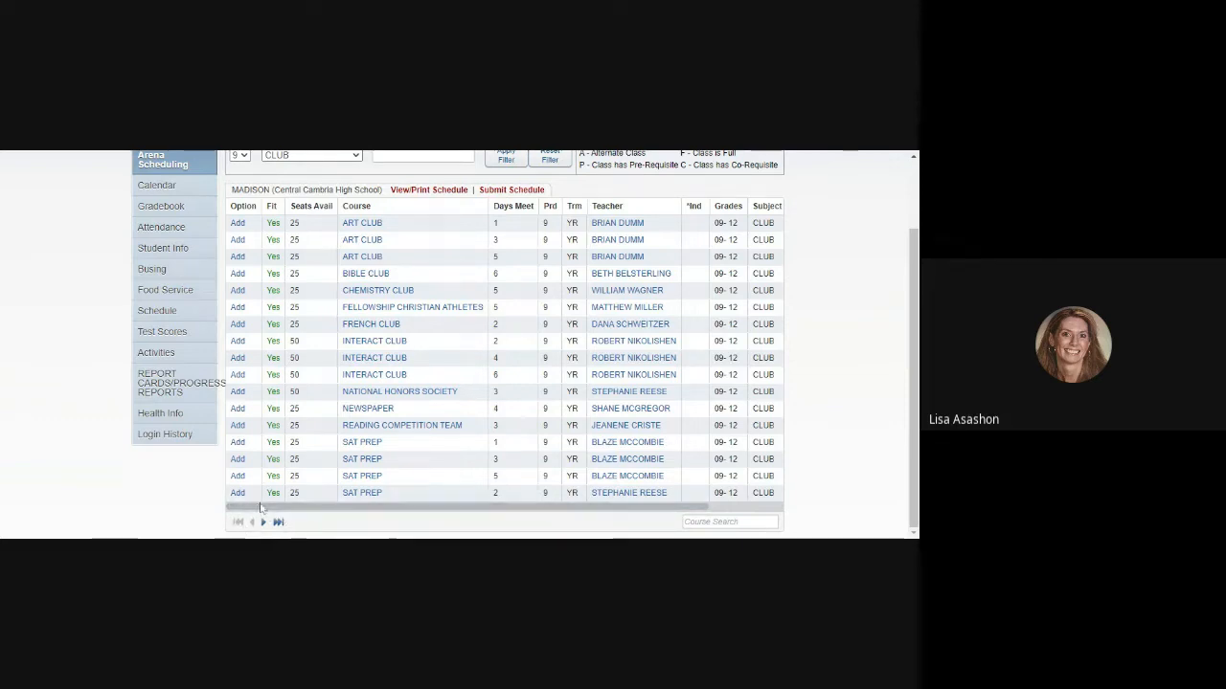
{"action": "mouse_move", "coordinate": [433, 443]}
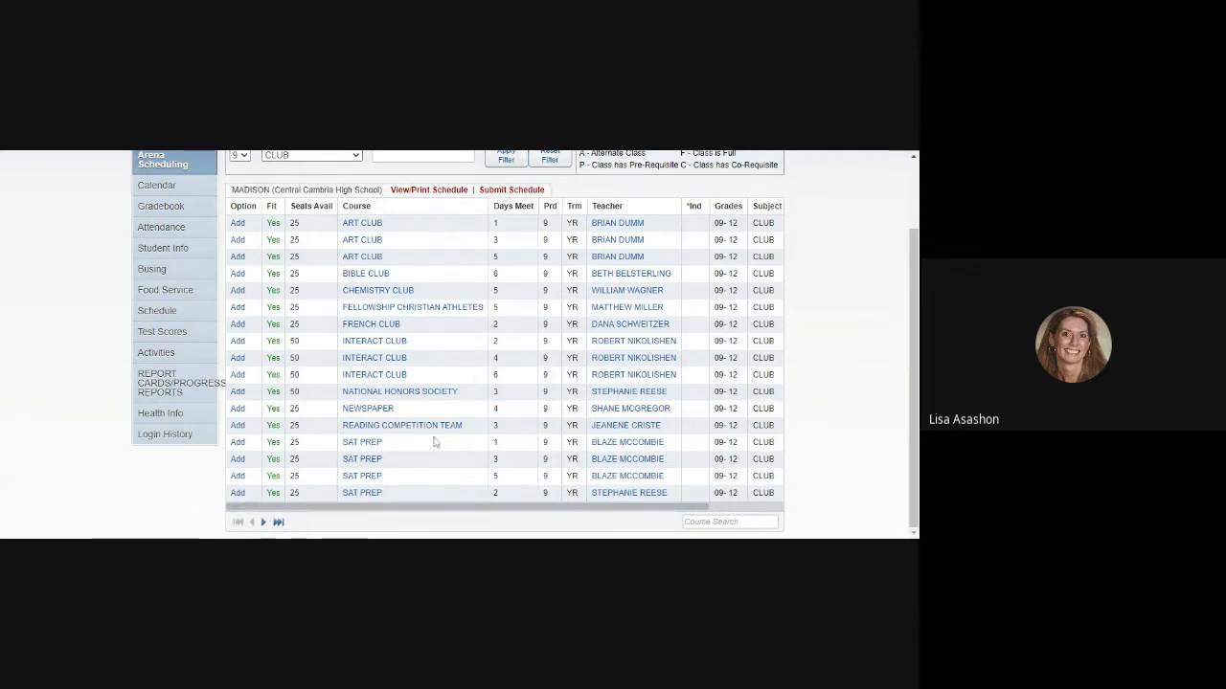
{"action": "mouse_move", "coordinate": [416, 391]}
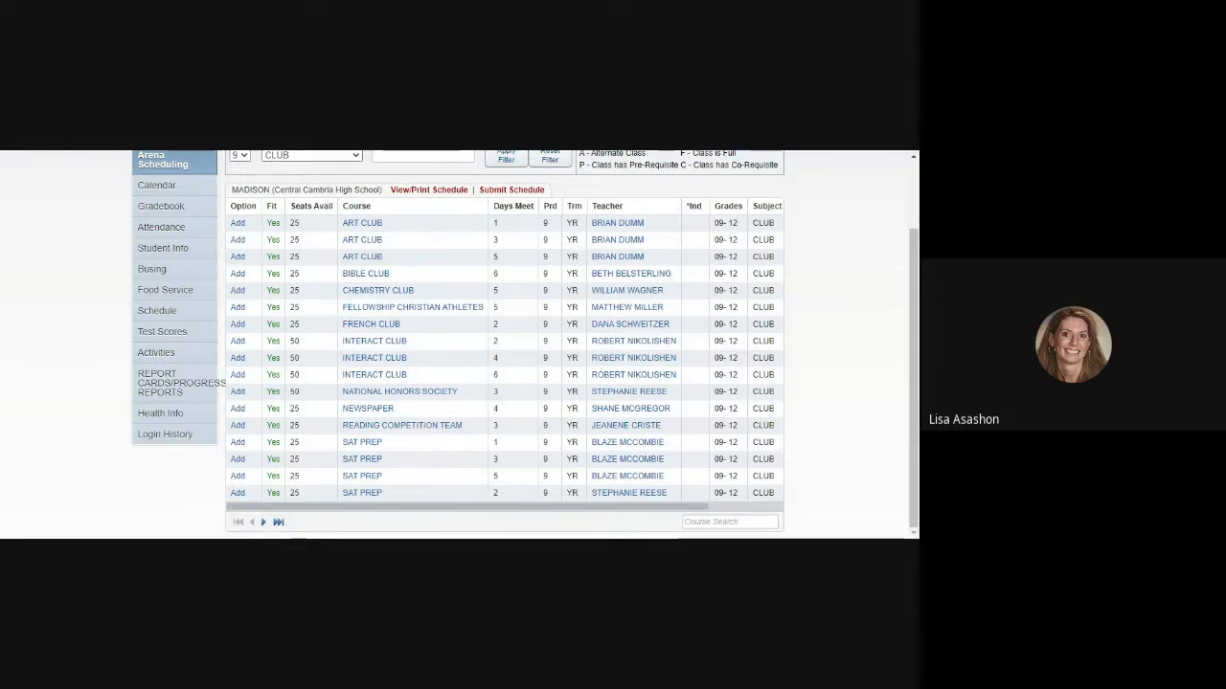
{"action": "mouse_move", "coordinate": [469, 314]}
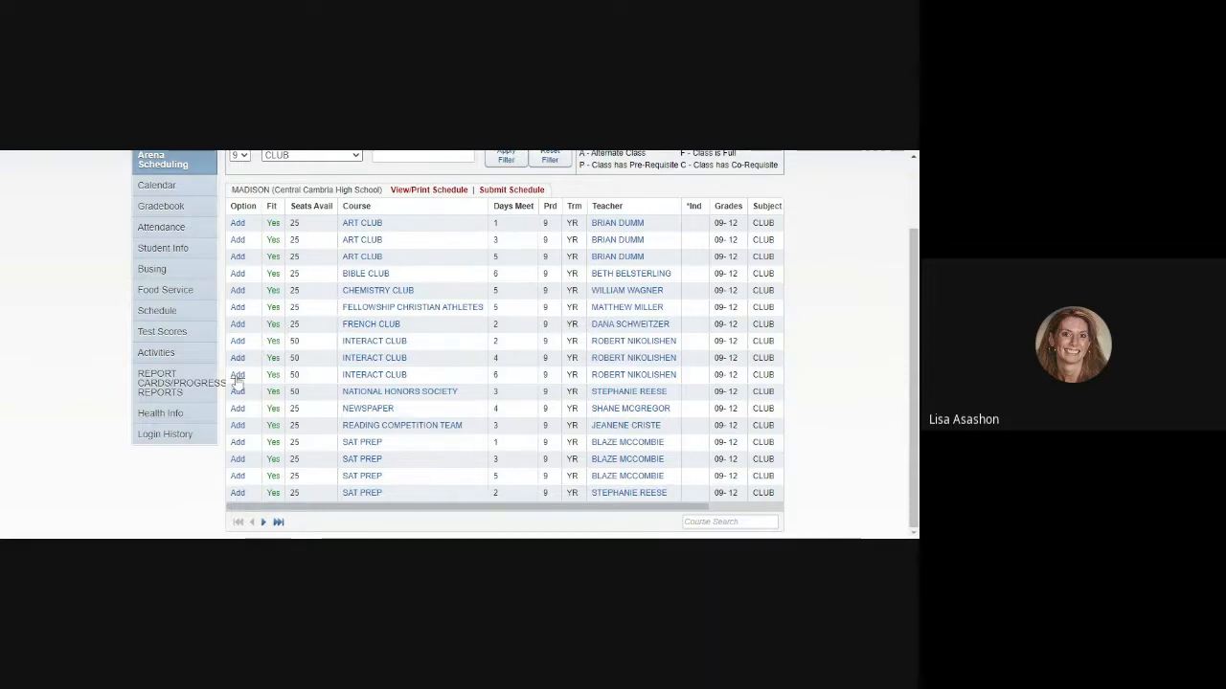
{"action": "left_click", "coordinate": [237, 373]}
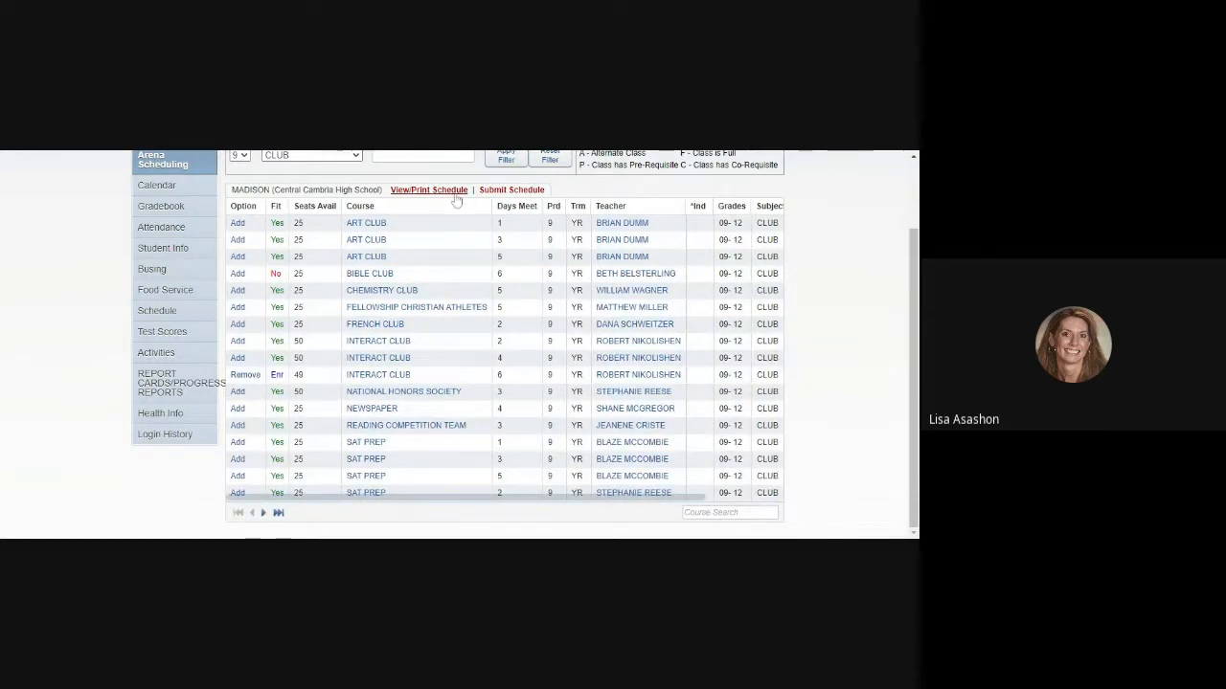
{"action": "left_click", "coordinate": [429, 190]}
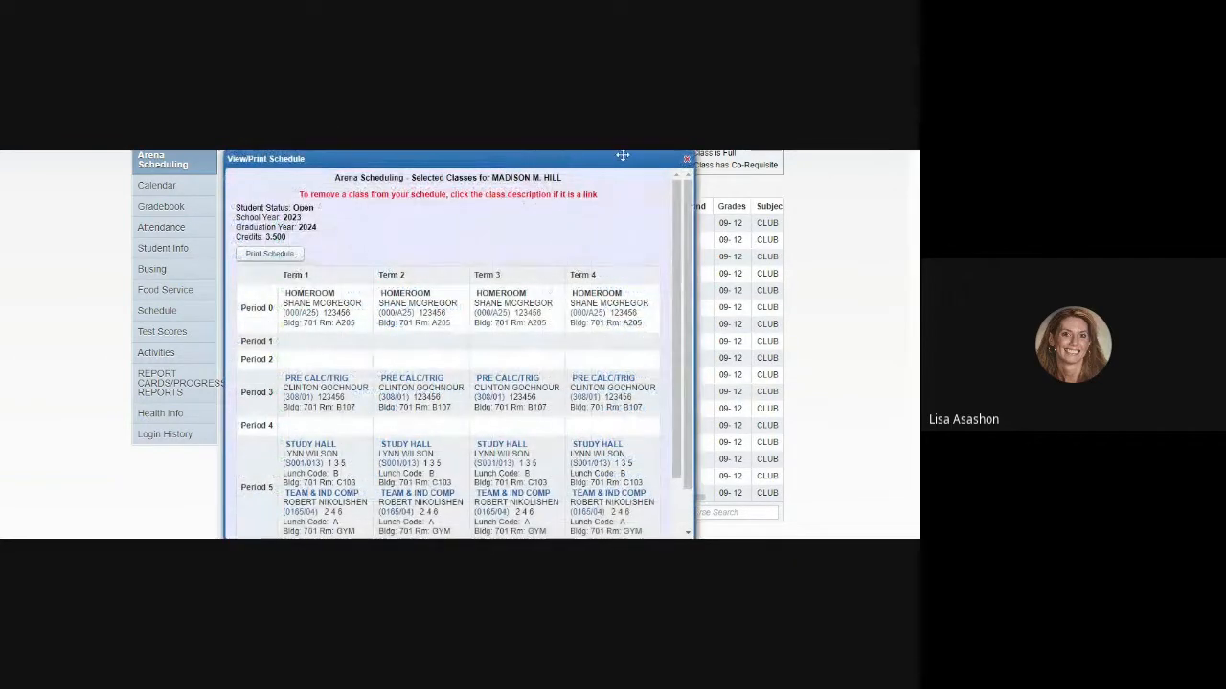
{"action": "scroll", "scroll_direction": "down", "scroll_amount": 3}
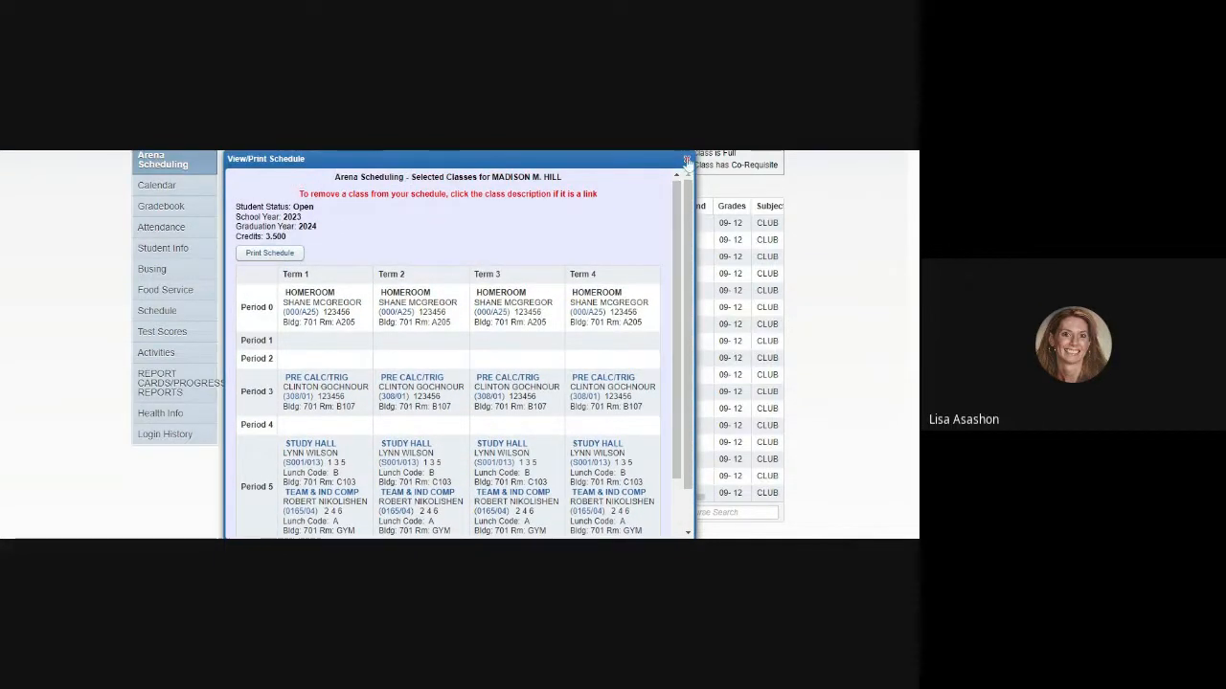
{"action": "left_click", "coordinate": [682, 161]}
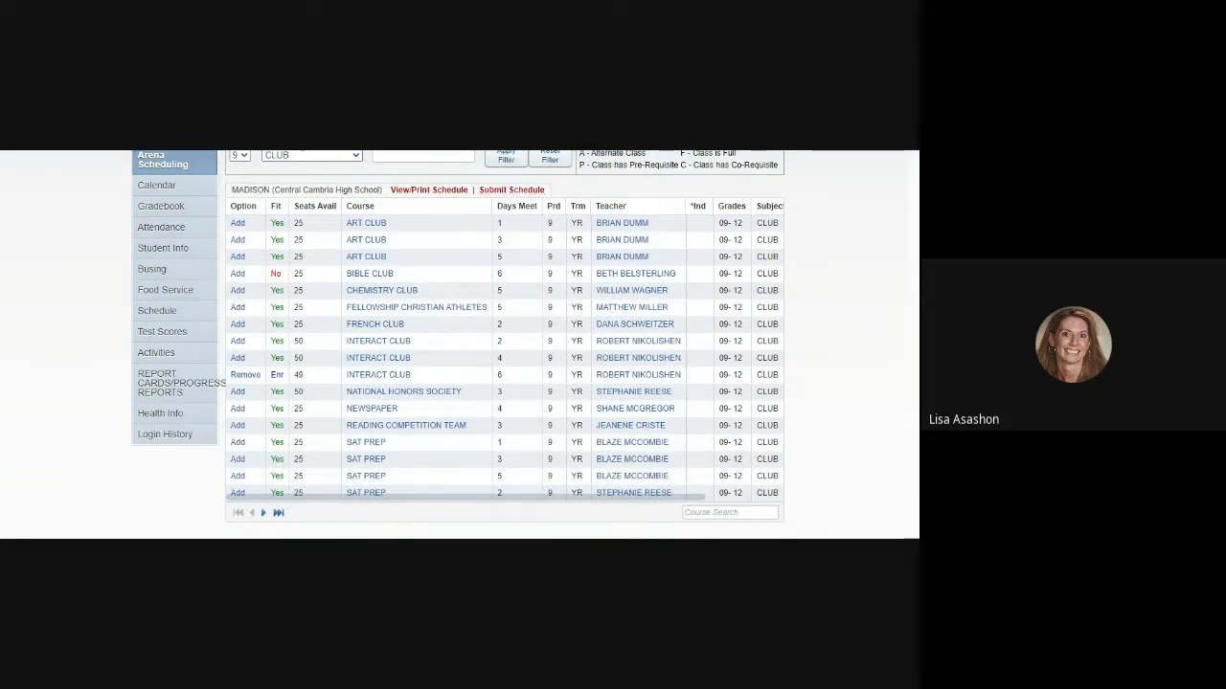
Bring up the Submit Schedule window listing Homeroom, Pre-Calc/Trig, Study Hall and Team & Individual Comp
{"action": "left_click", "coordinate": [509, 189]}
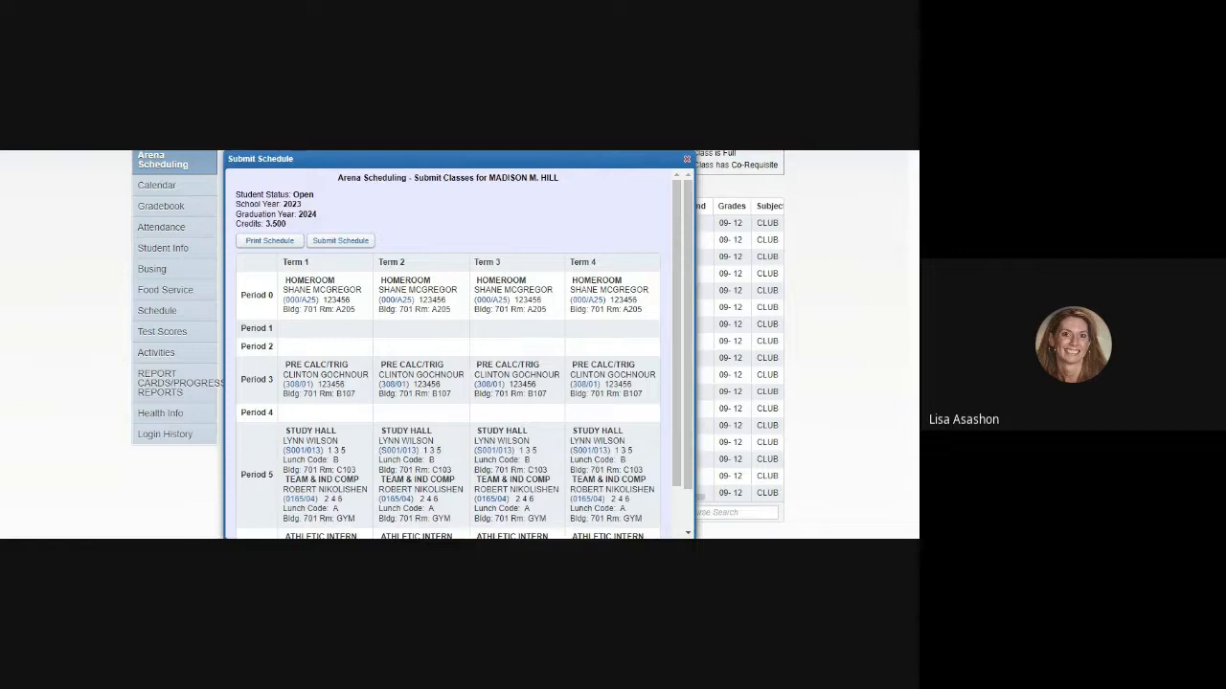
{"action": "mouse_move", "coordinate": [433, 238]}
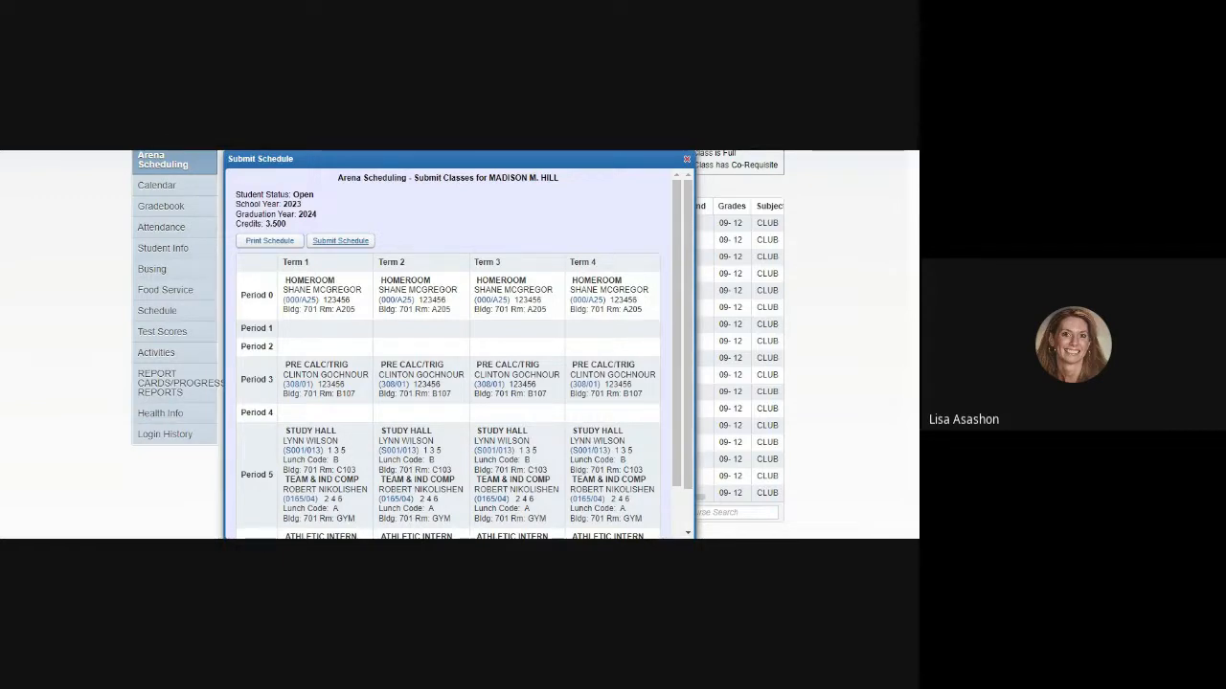
{"action": "mouse_move", "coordinate": [341, 245]}
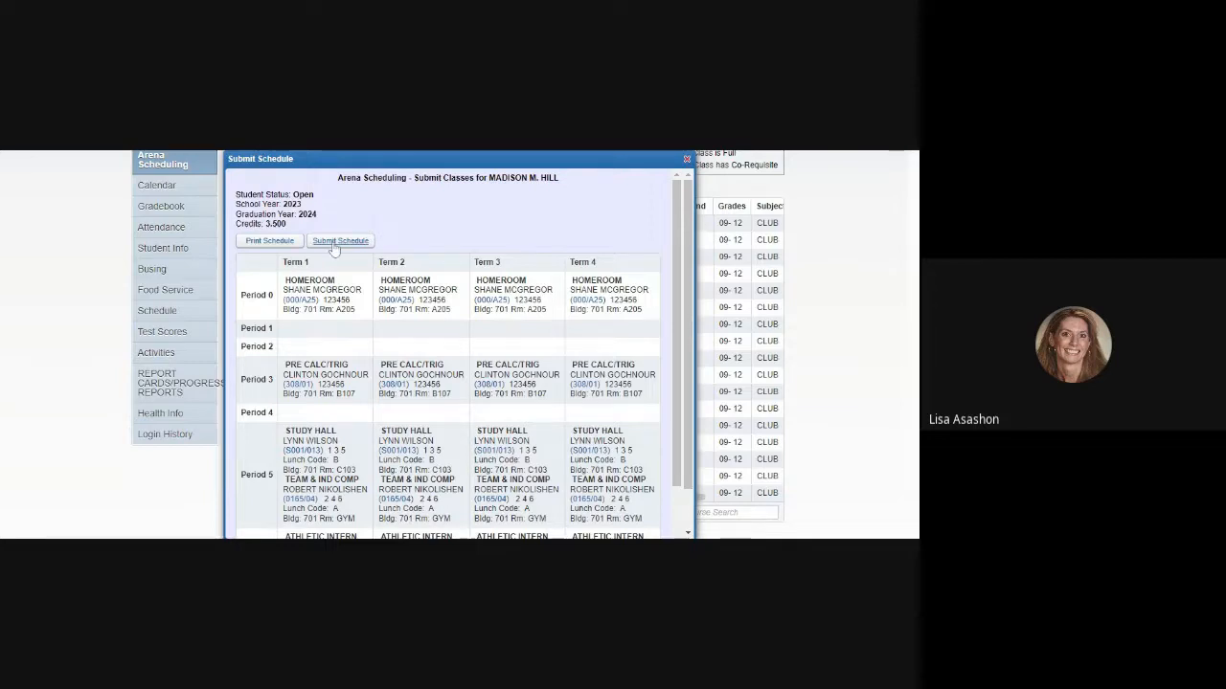